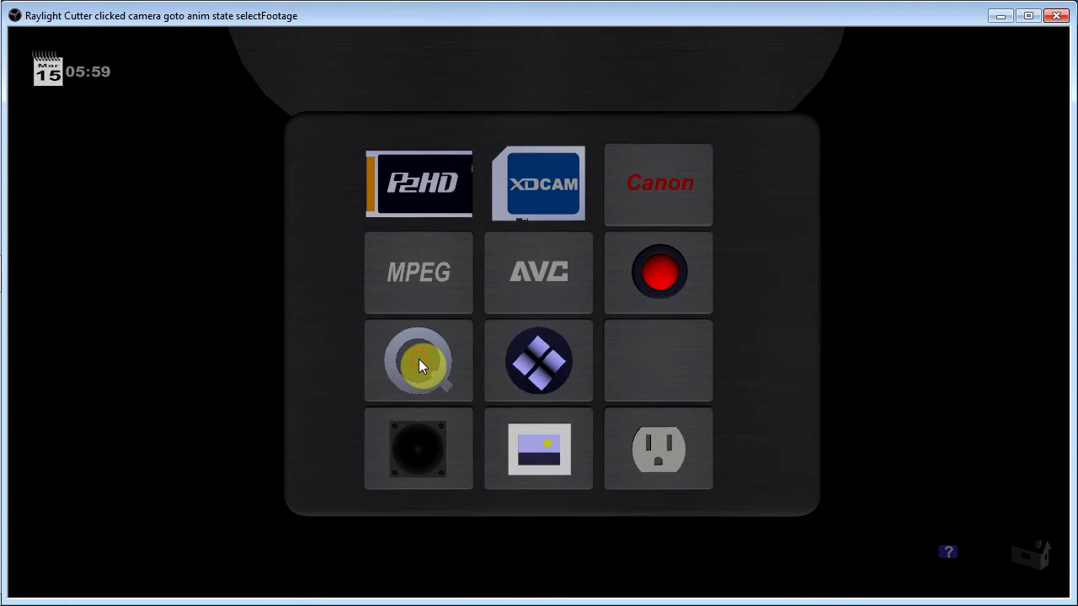
- Pick QuickTime footage and open the Samples folder to load Recital.mov
{"action": "left_click", "coordinate": [418, 360]}
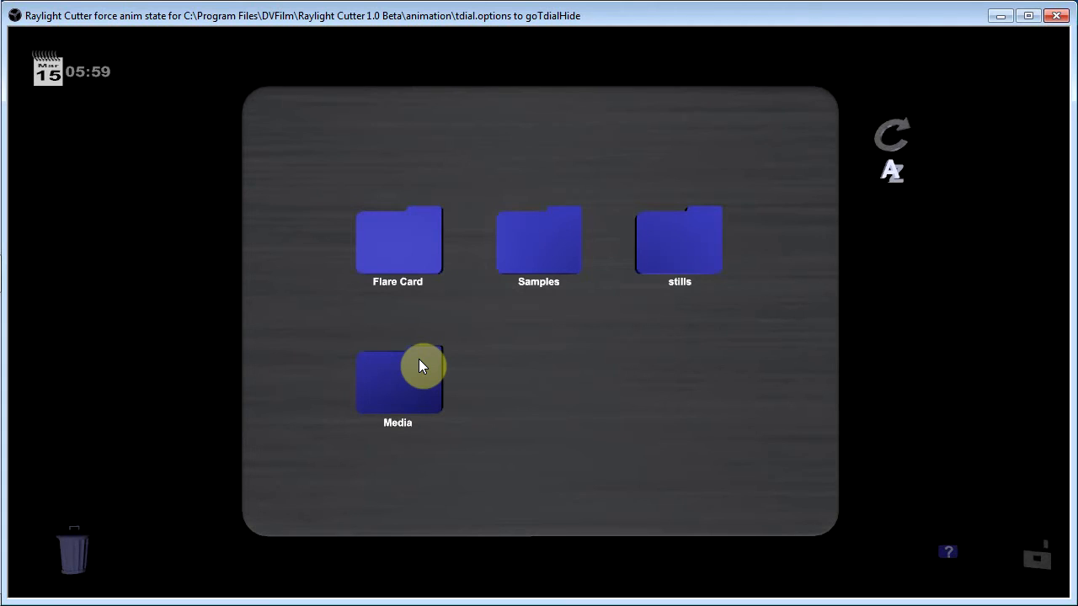
{"action": "mouse_move", "coordinate": [653, 427]}
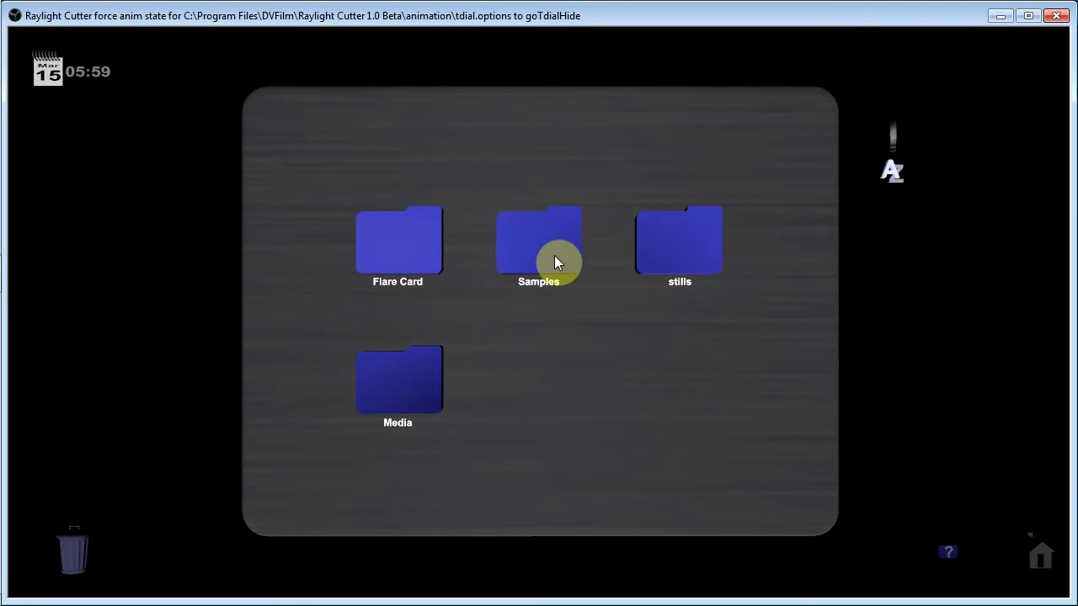
{"action": "double_click", "coordinate": [538, 244]}
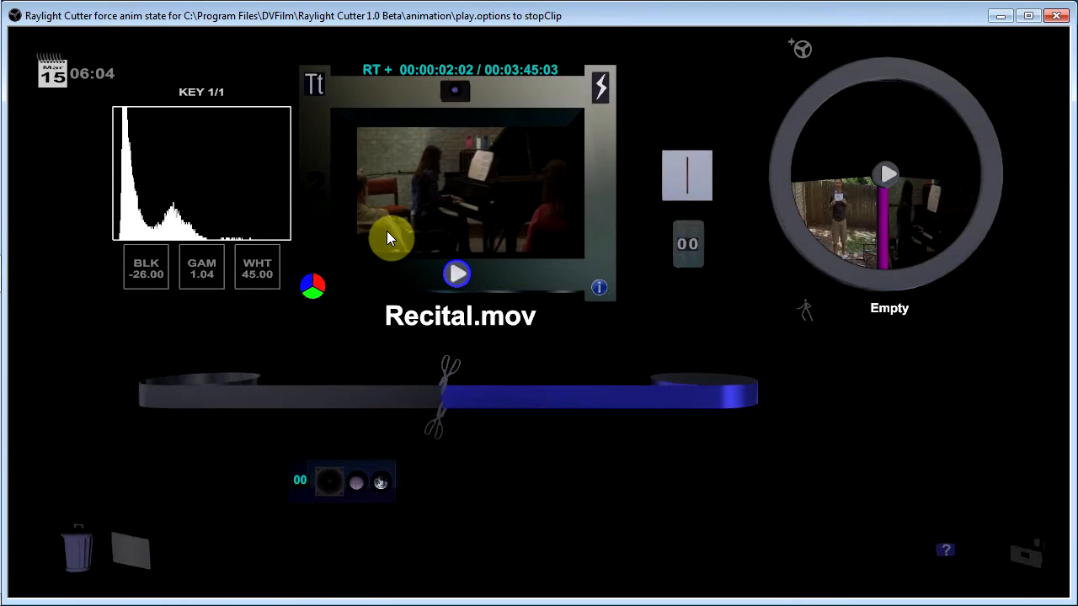
{"action": "mouse_move", "coordinate": [398, 268]}
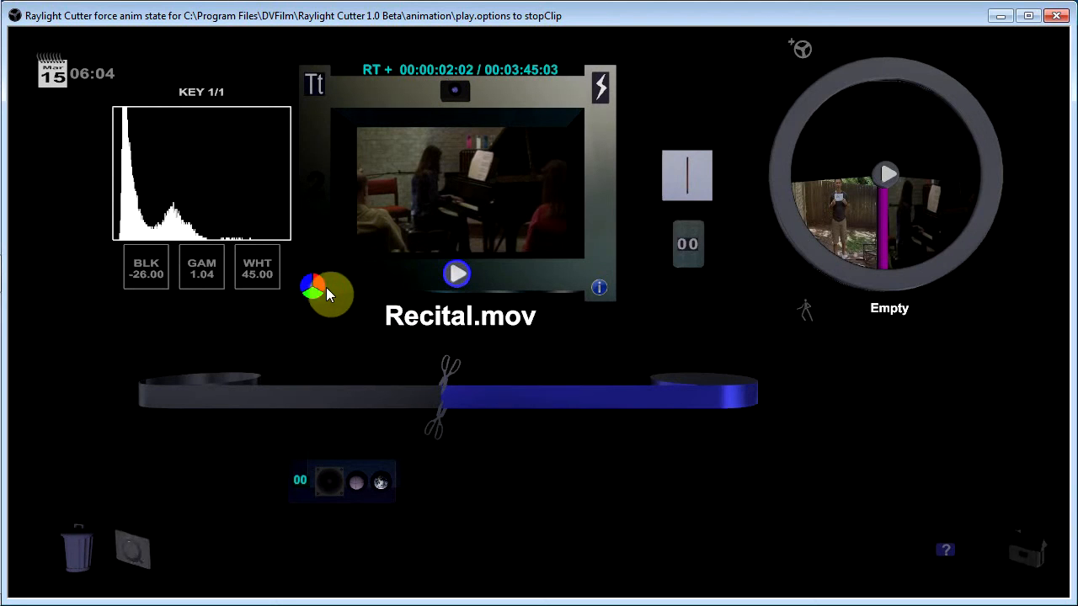
- Hide the colour levels histogram and play Recital.mov, pausing and resuming partway
{"action": "left_click", "coordinate": [324, 293]}
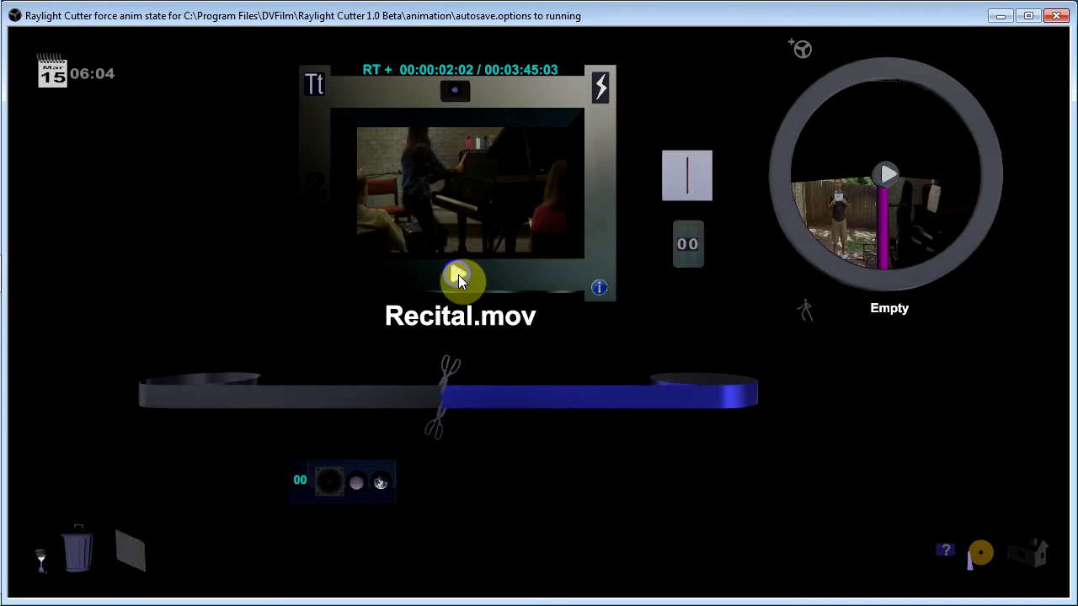
{"action": "left_click", "coordinate": [460, 280]}
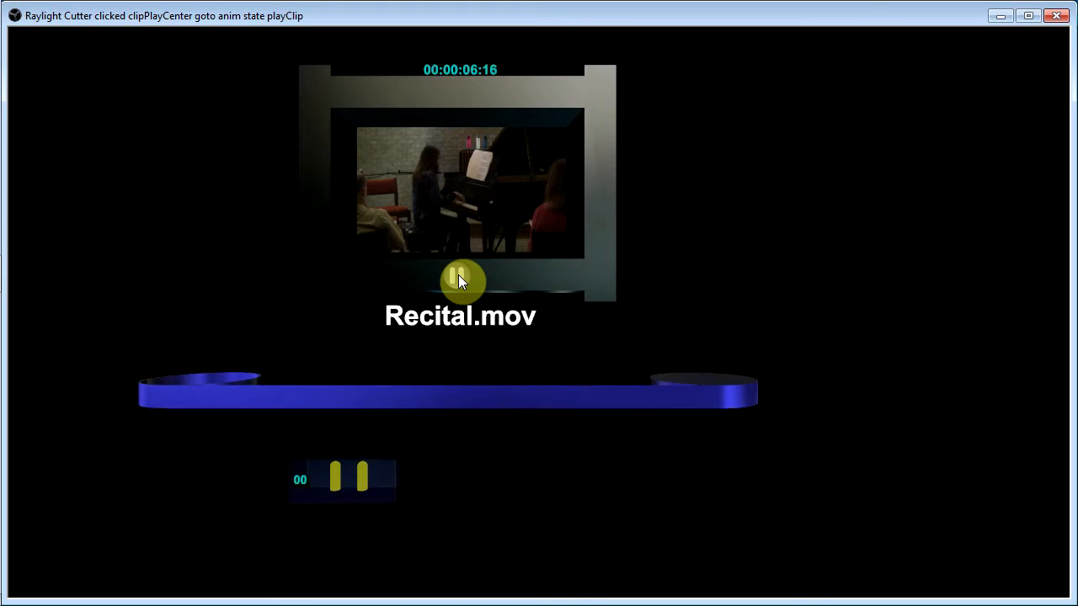
{"action": "left_click", "coordinate": [459, 274]}
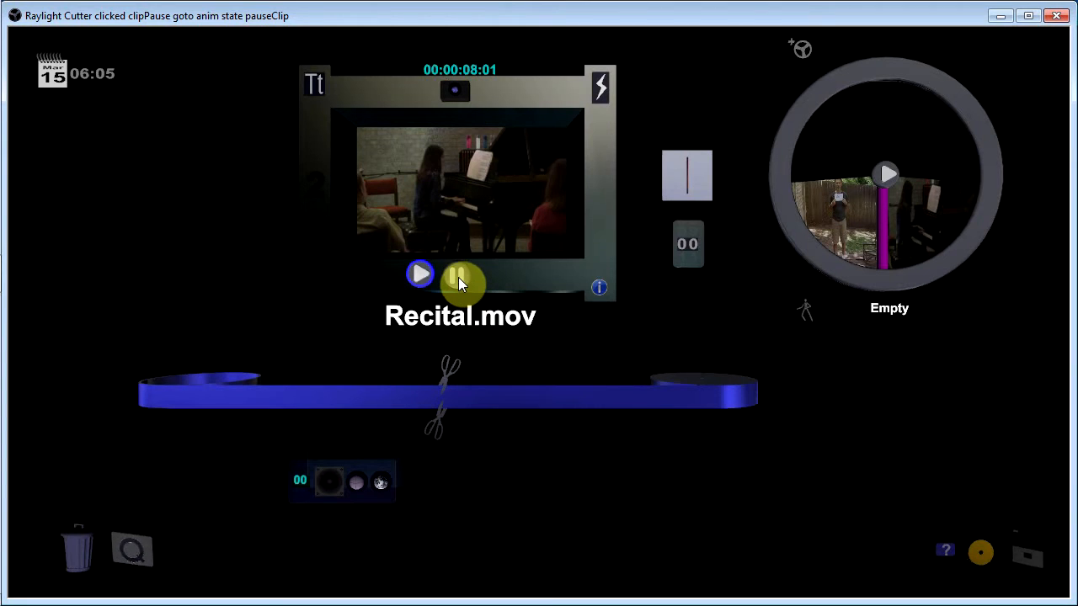
{"action": "left_click", "coordinate": [459, 274]}
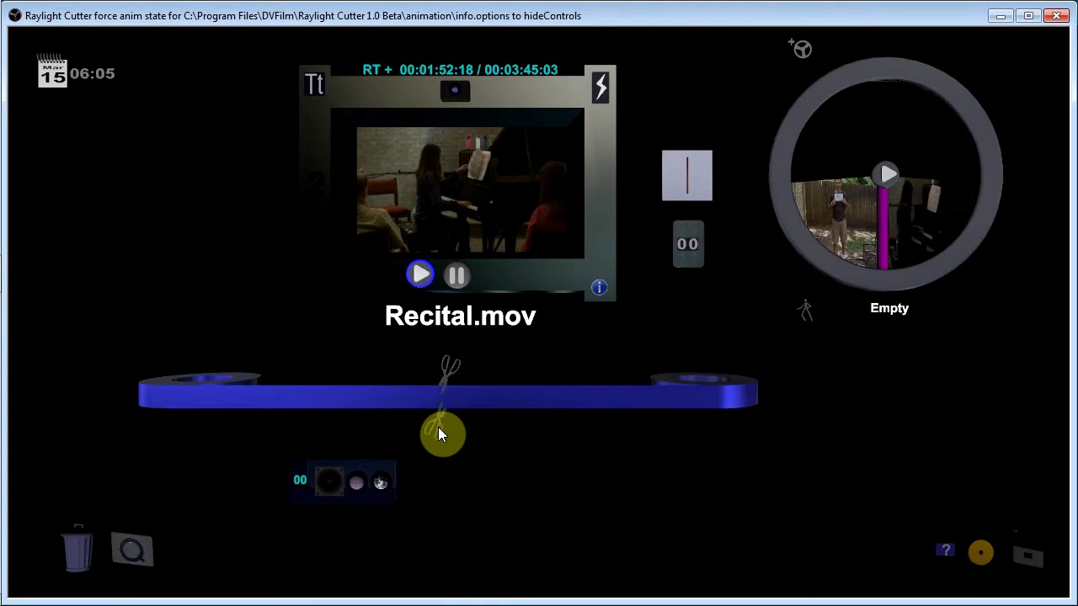
- Cut Recital.mov at the playhead, around 1:52 of 3:45
{"action": "left_click", "coordinate": [442, 378]}
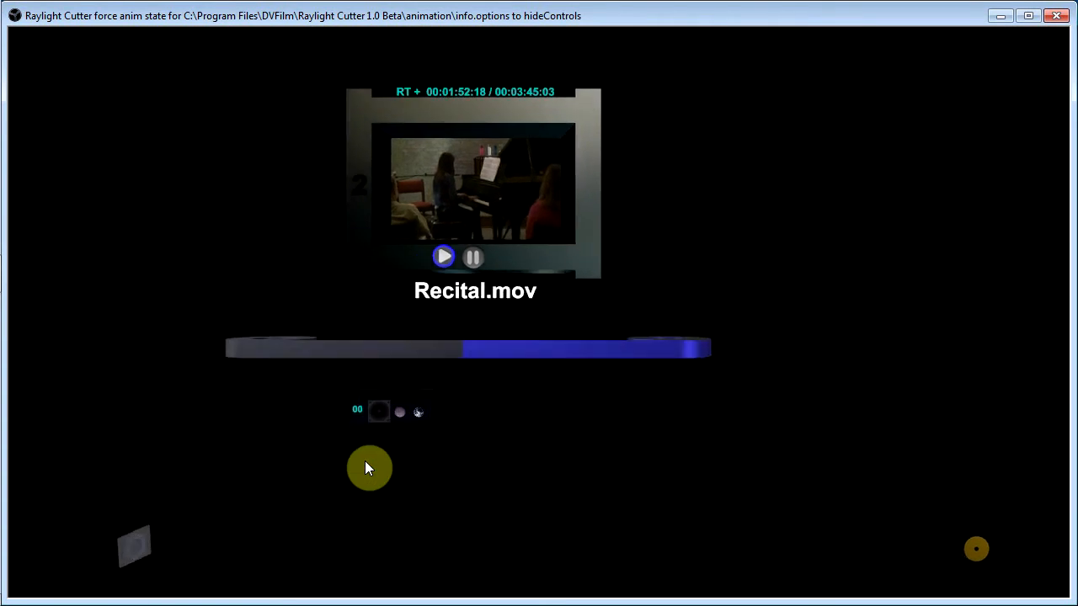
- Lay the 'recital take one' audio under the clip and open its surround positioning room
{"action": "left_click", "coordinate": [369, 468]}
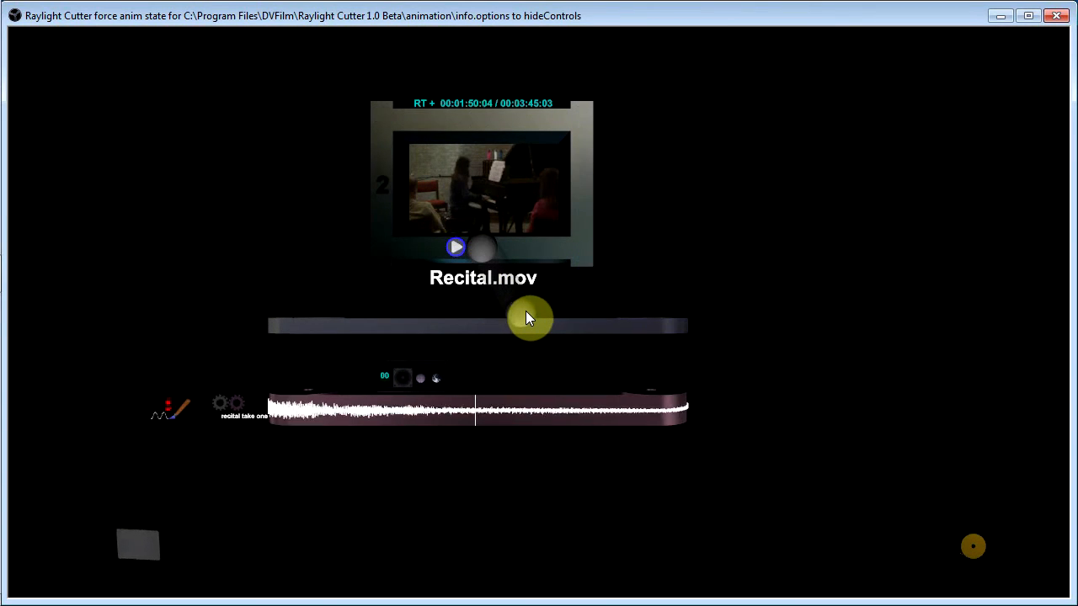
{"action": "left_click_drag", "start_coordinate": [529, 323], "coordinate": [517, 323]}
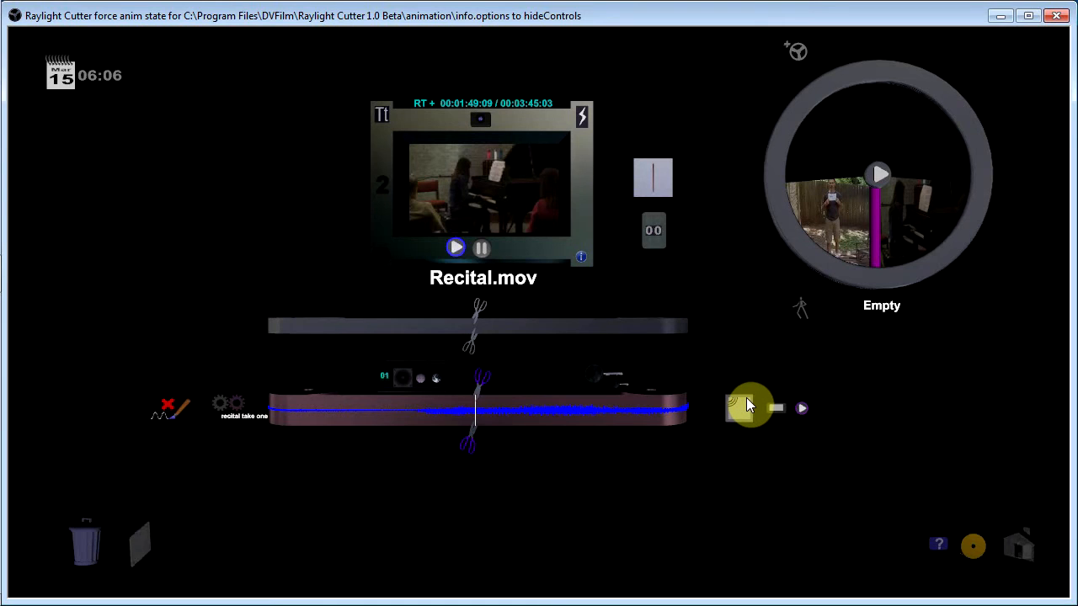
{"action": "left_click", "coordinate": [752, 407]}
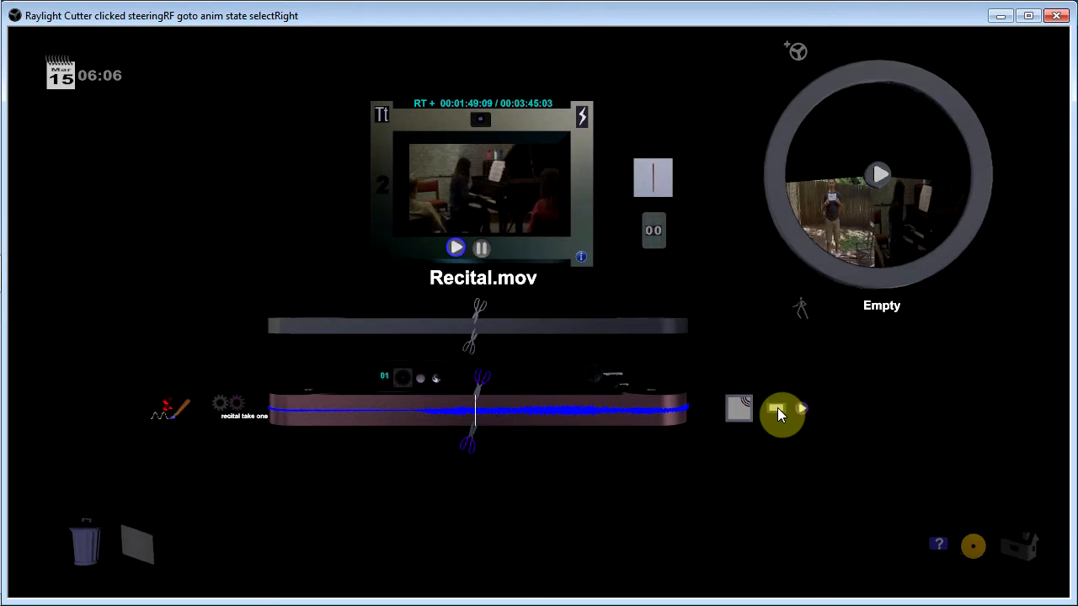
{"action": "left_click", "coordinate": [783, 413]}
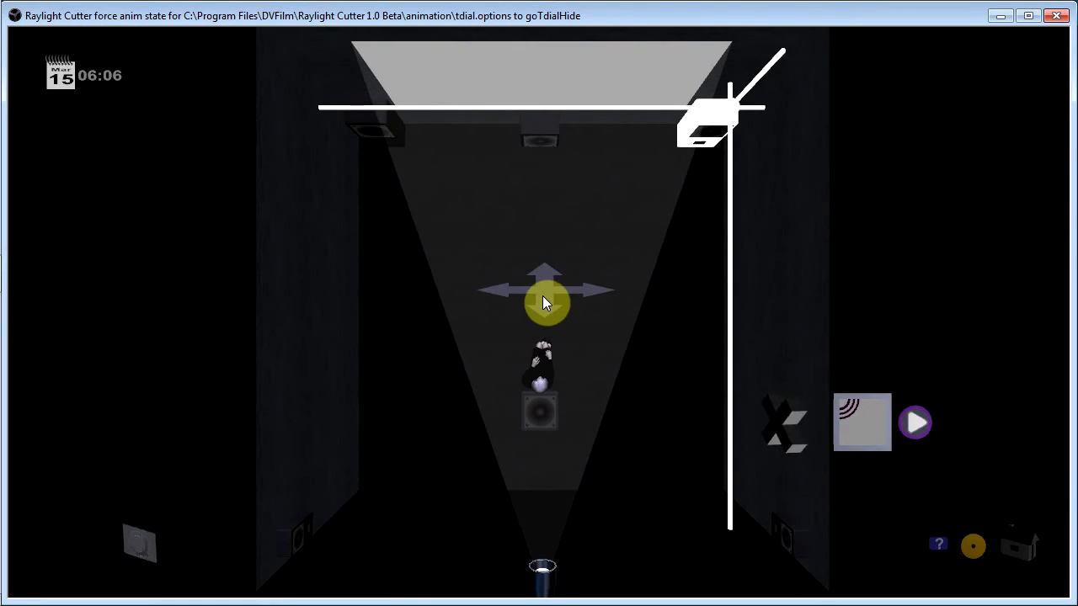
- View the sound room in perspective, then close it to return to the editor
{"action": "left_click", "coordinate": [545, 302]}
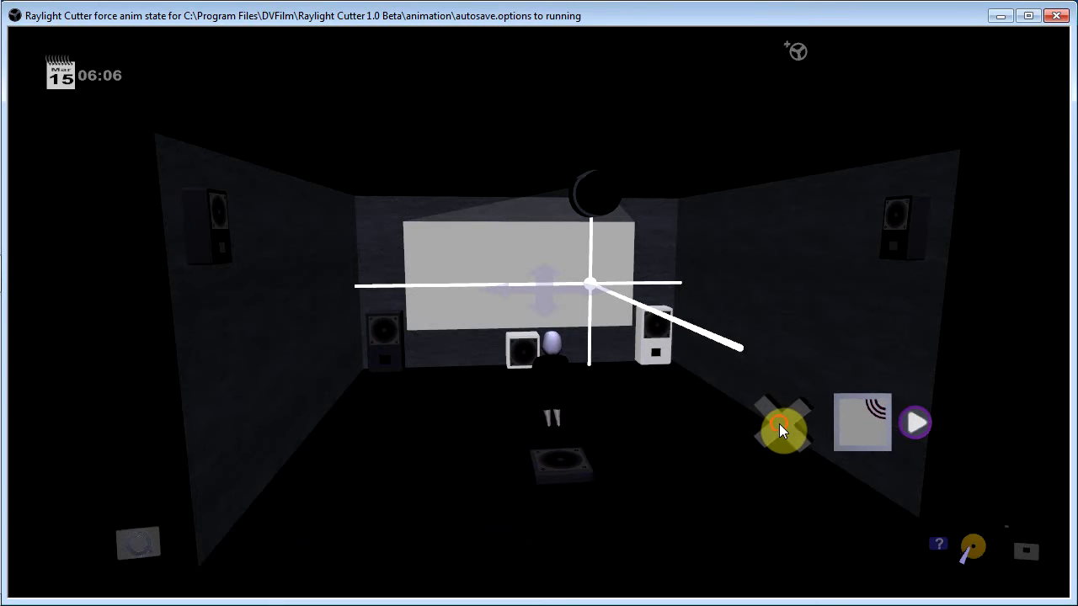
{"action": "left_click", "coordinate": [782, 425]}
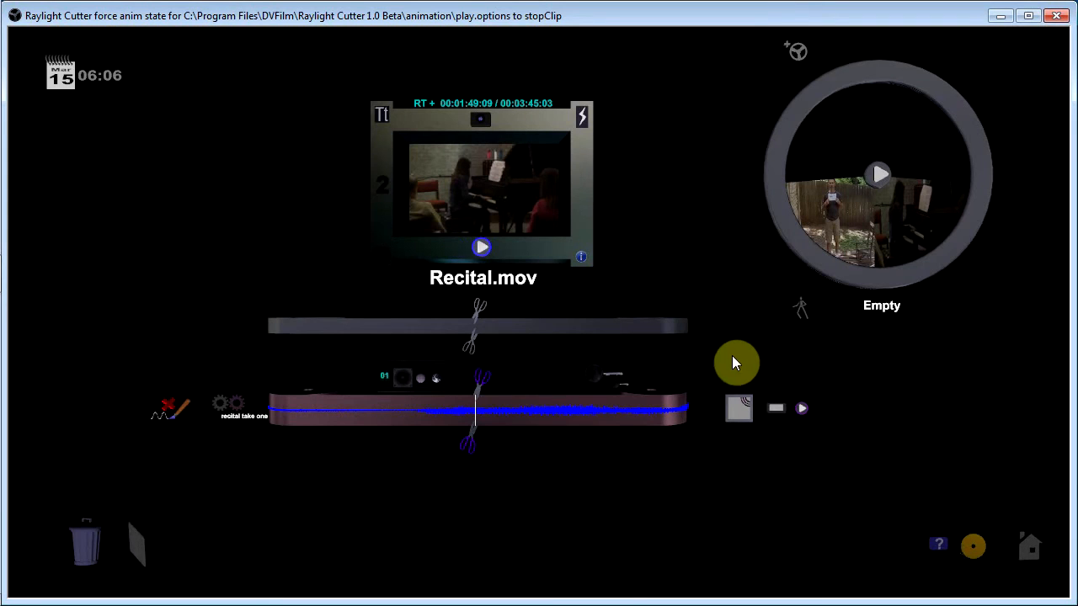
{"action": "mouse_move", "coordinate": [611, 180]}
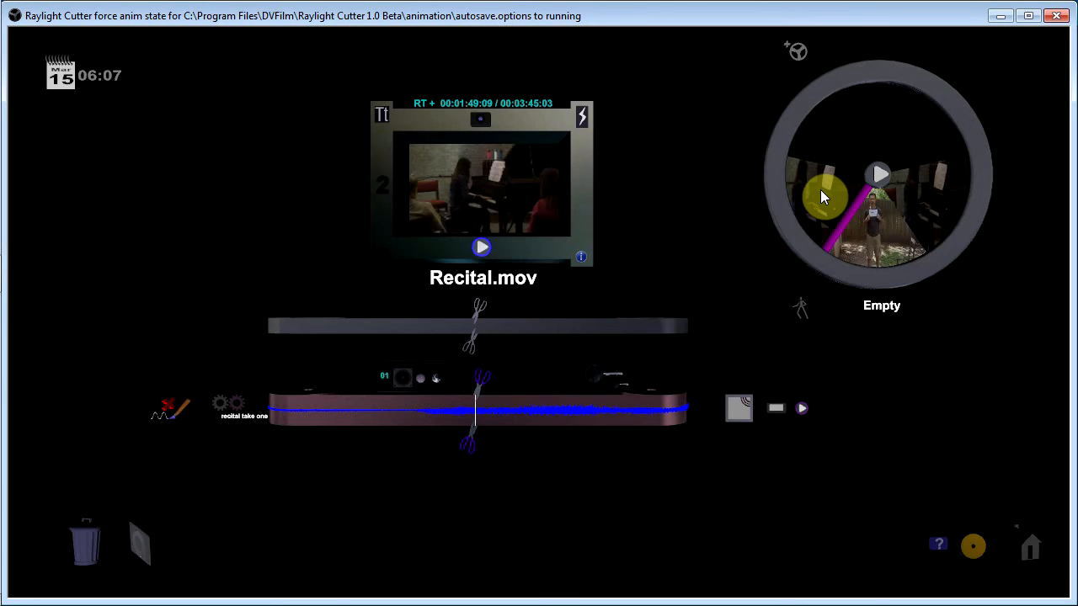
{"action": "mouse_move", "coordinate": [625, 266]}
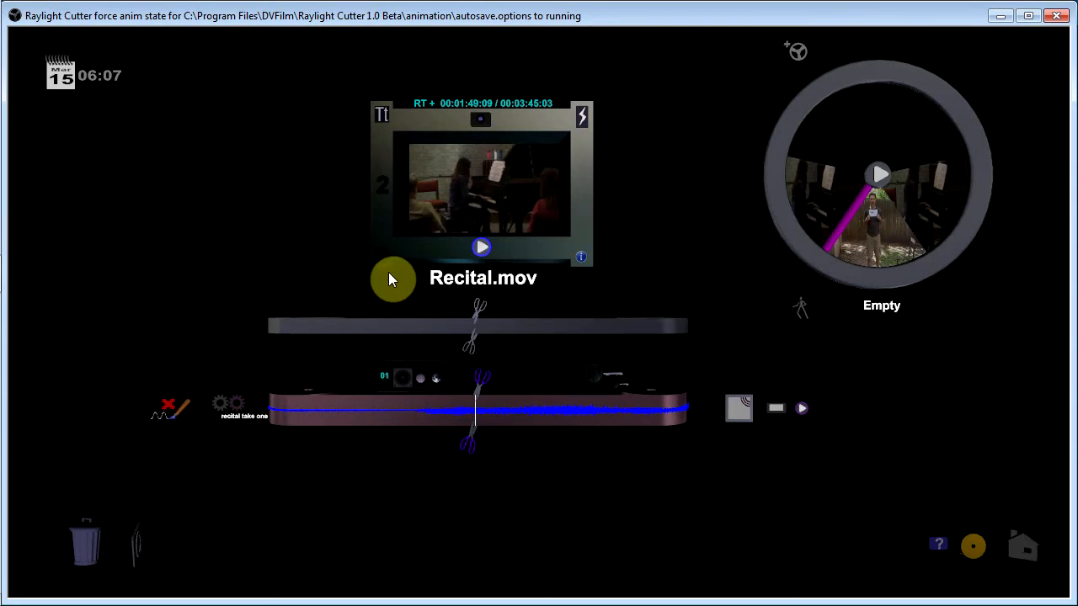
- Show the hue histogram for the second clip part after the 1:52:18 cut
{"action": "left_click", "coordinate": [168, 404]}
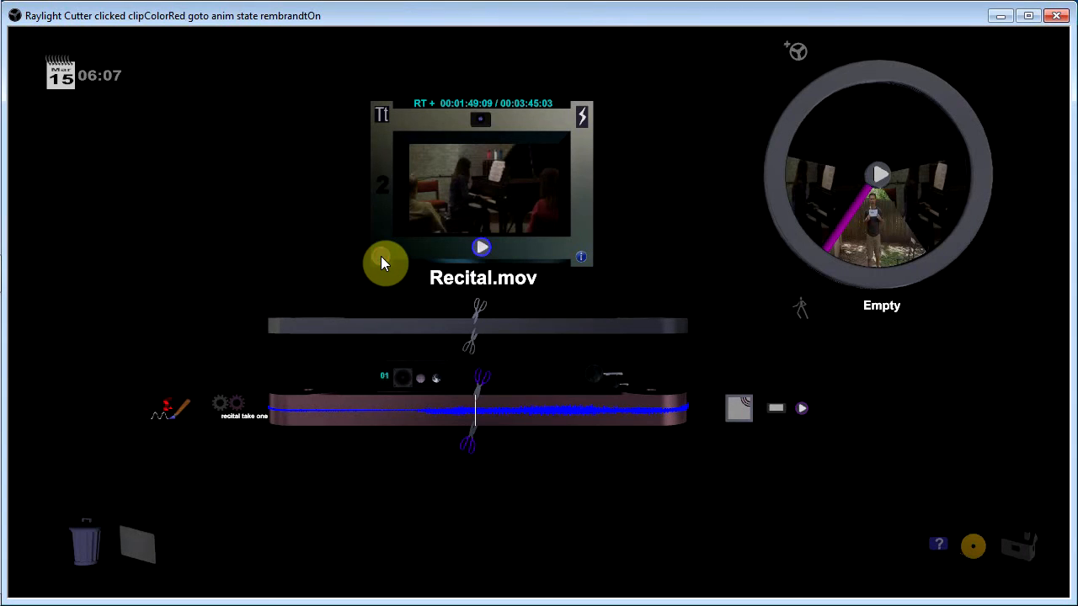
{"action": "left_click", "coordinate": [386, 263]}
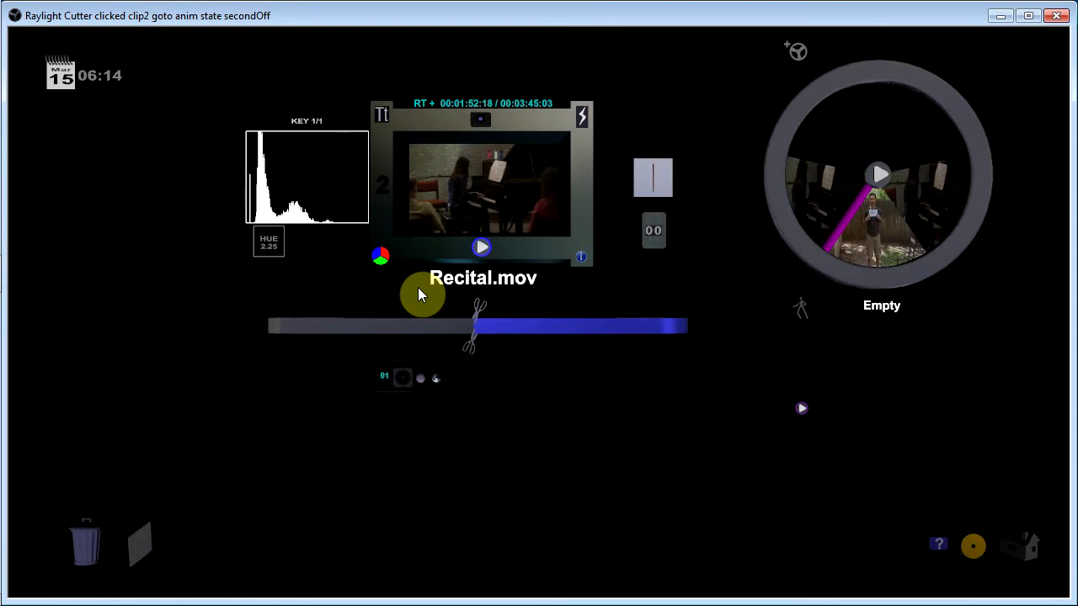
{"action": "mouse_move", "coordinate": [387, 196]}
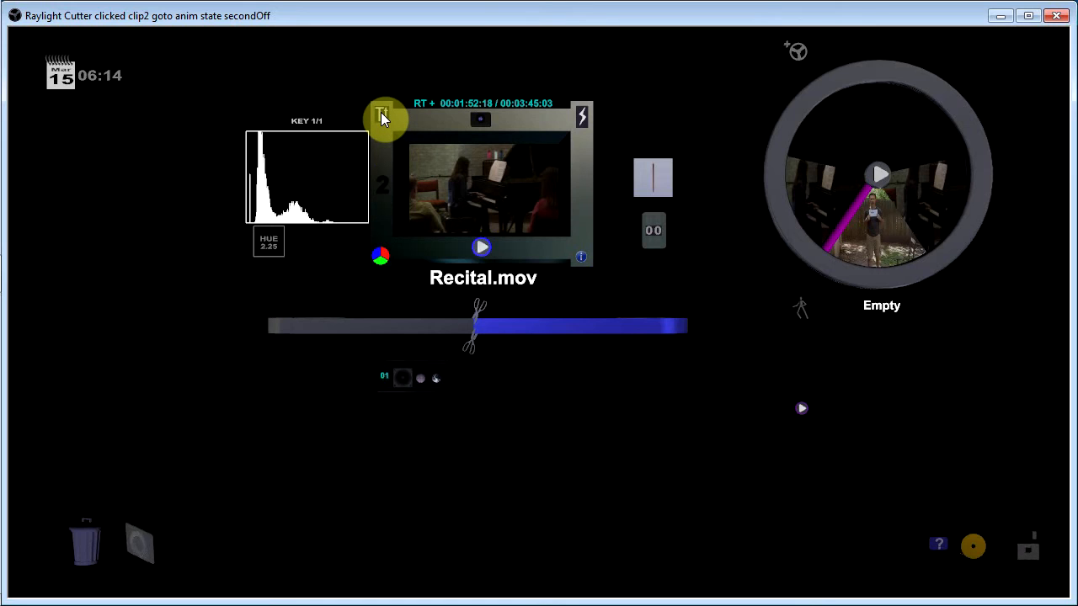
- Add a red 'Piano' title, open its styling, and centre it horizontally
{"action": "left_click", "coordinate": [434, 158]}
{"action": "type", "text": "Piano"}
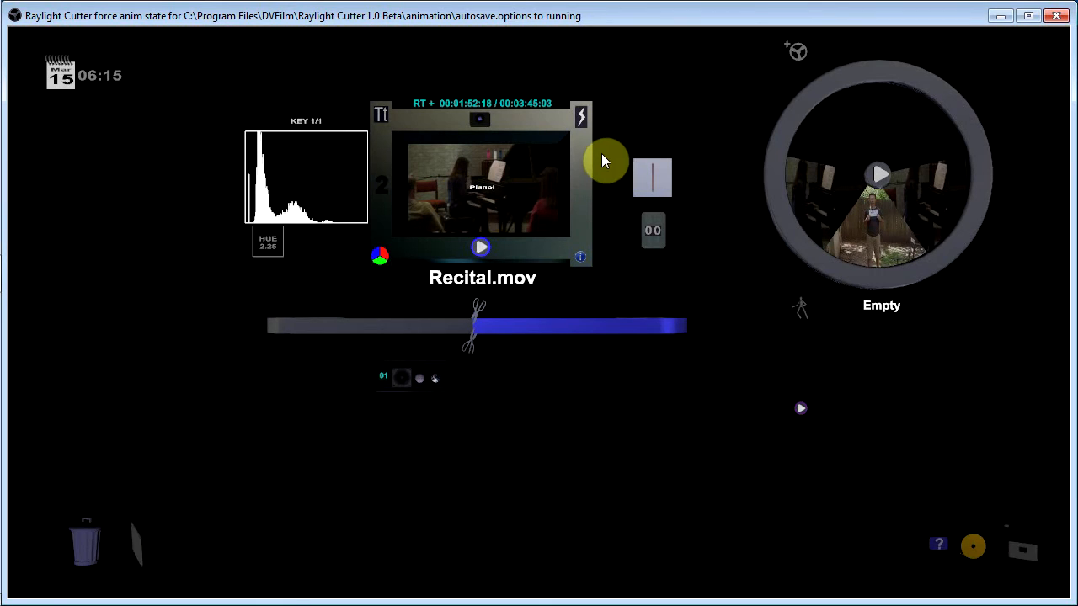
{"action": "left_click", "coordinate": [380, 116]}
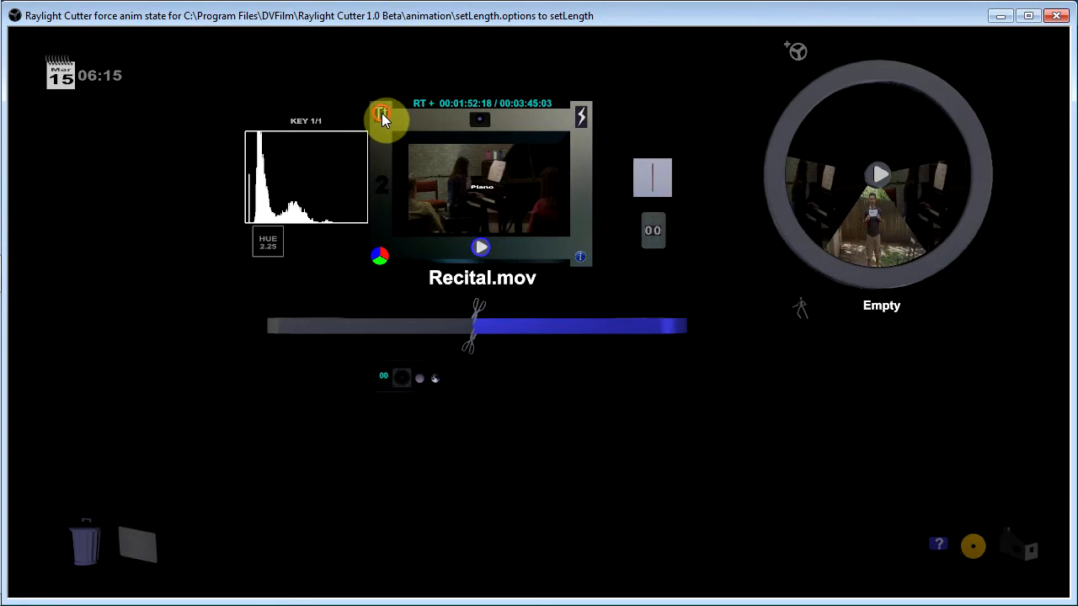
{"action": "left_click", "coordinate": [379, 113]}
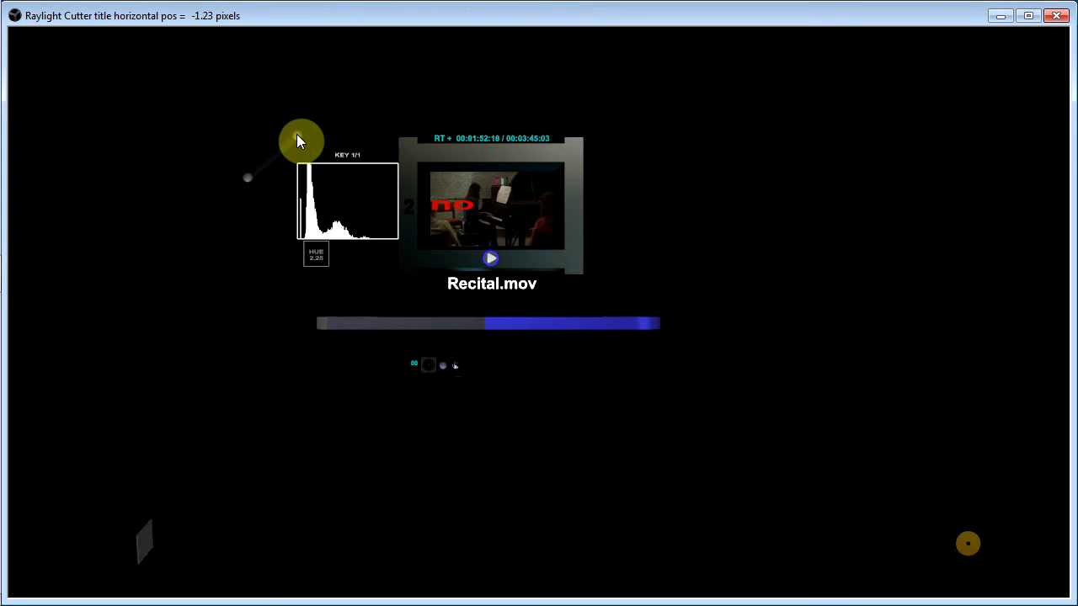
{"action": "left_click_drag", "start_coordinate": [301, 141], "coordinate": [320, 186]}
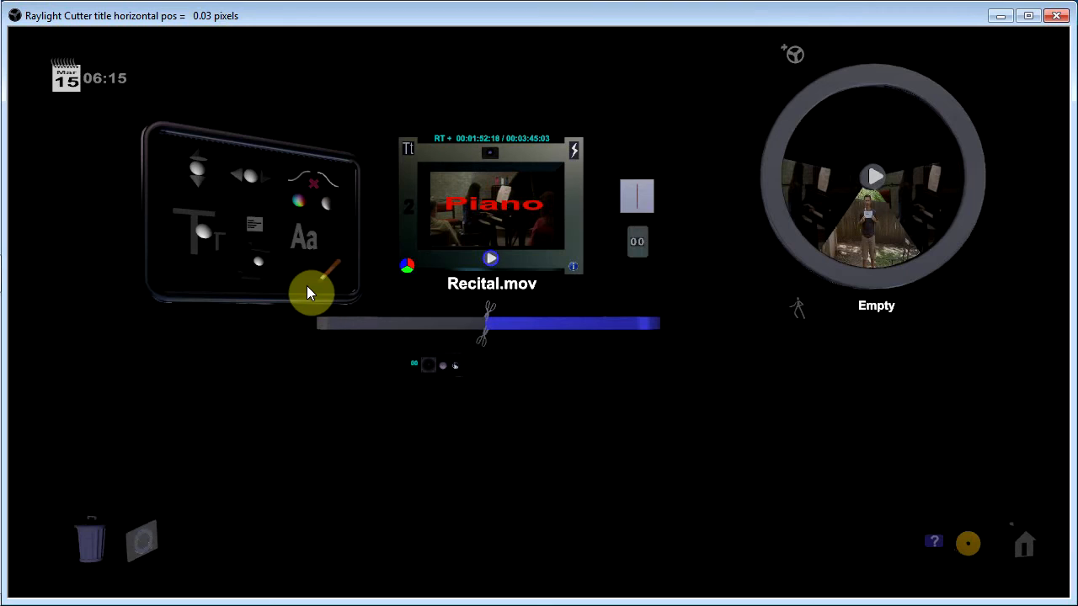
{"action": "mouse_move", "coordinate": [271, 333]}
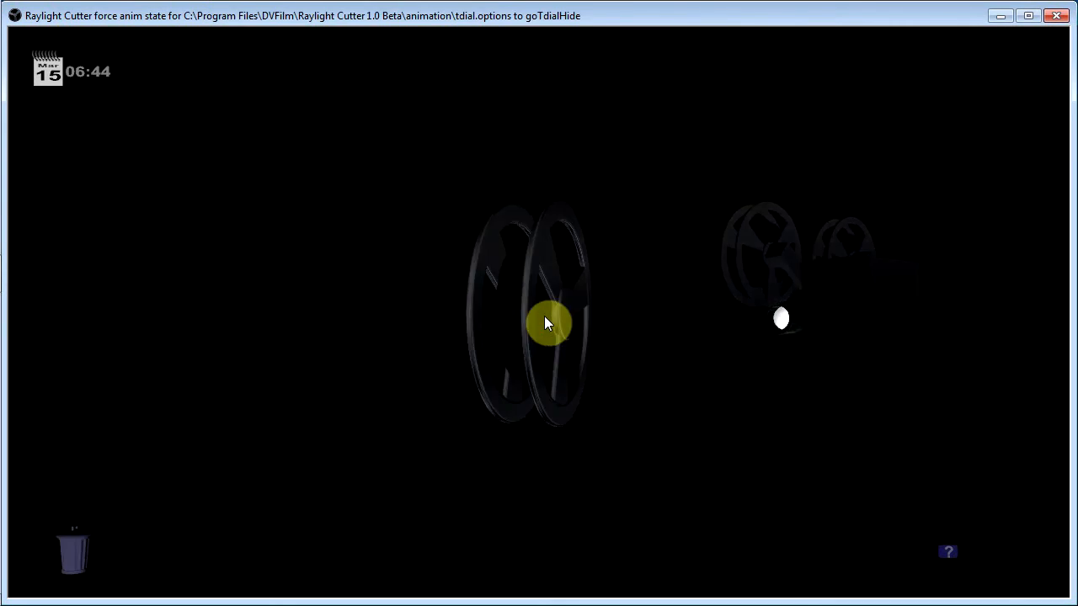
- Open the upper-right reel of the Four Scene Example in close-up
{"action": "left_click", "coordinate": [548, 323]}
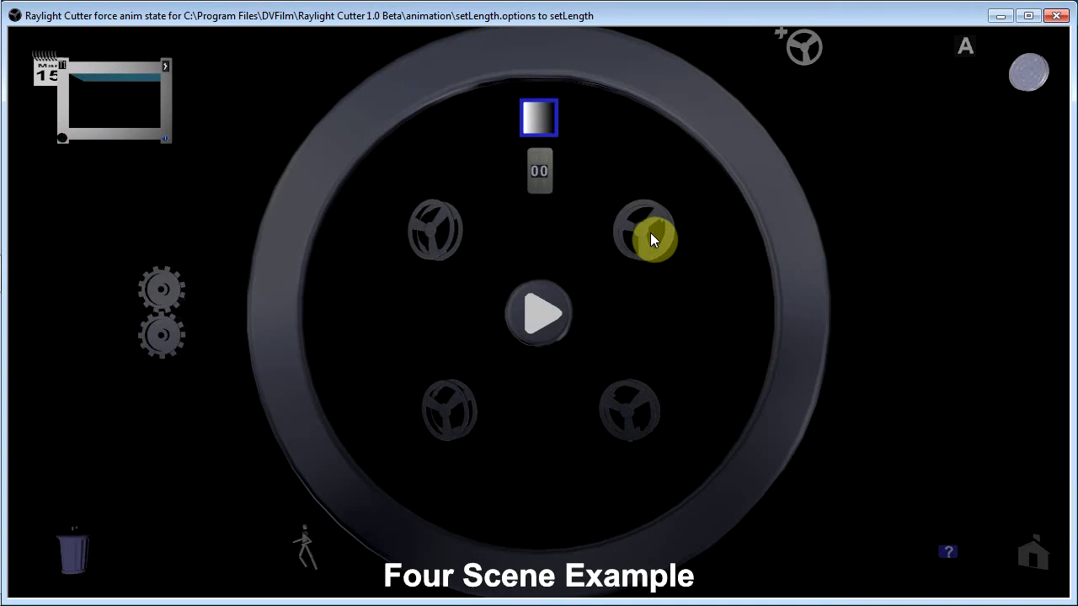
{"action": "mouse_move", "coordinate": [699, 264]}
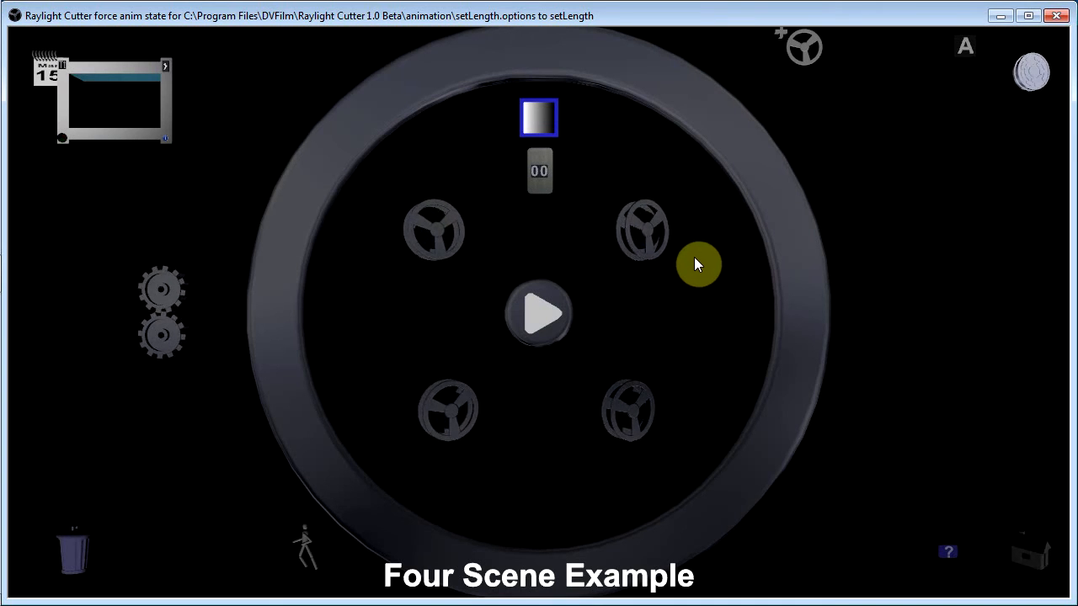
{"action": "mouse_move", "coordinate": [642, 241]}
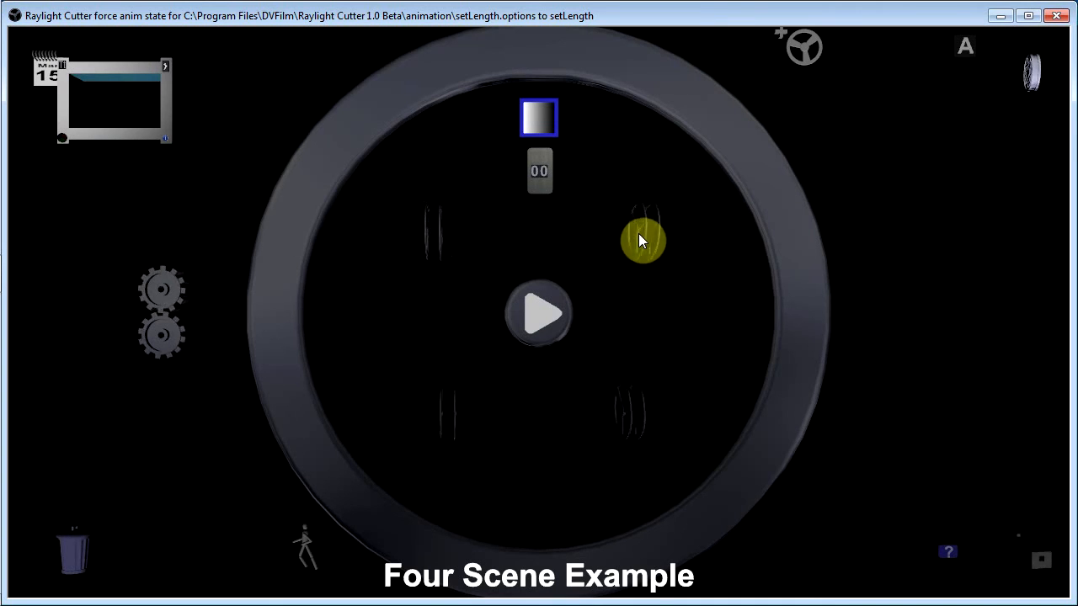
{"action": "left_click", "coordinate": [644, 240]}
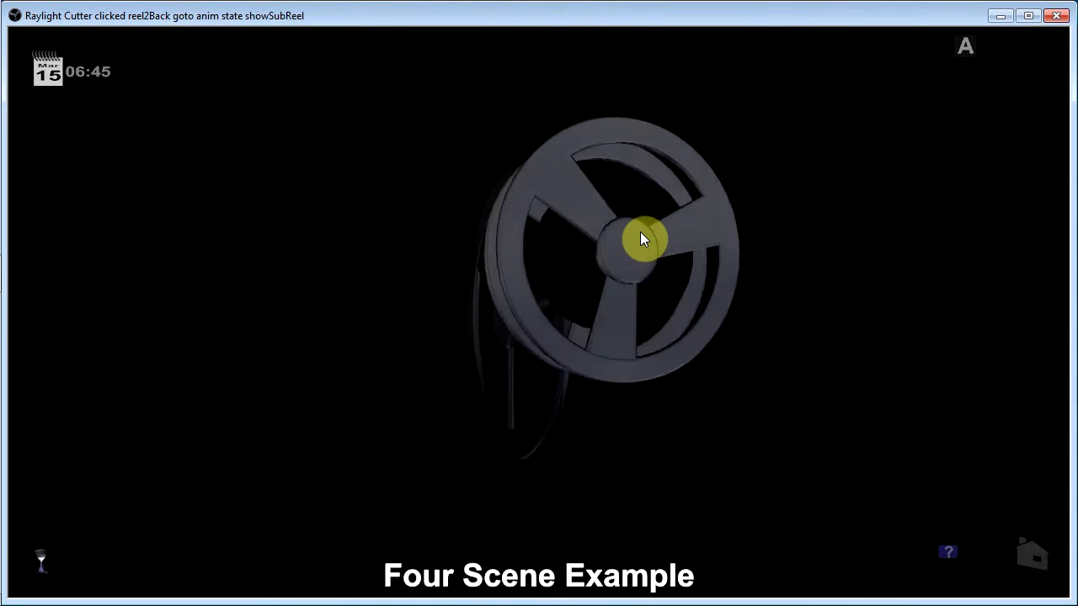
- Exit the single-reel close-up view
{"action": "left_click", "coordinate": [644, 238]}
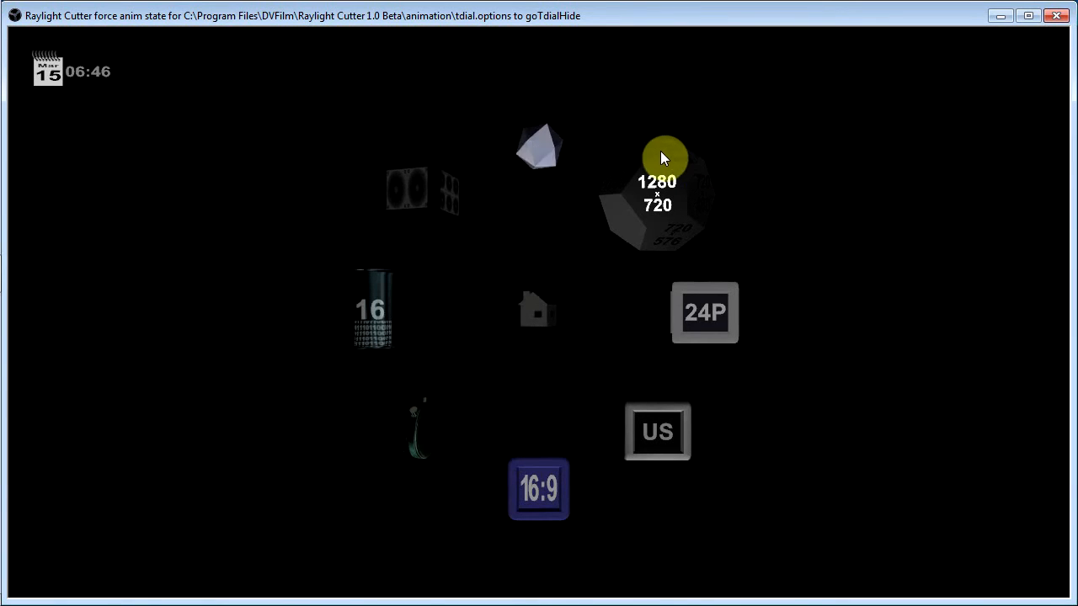
- Raise the project resolution to 4K and keep the region set to US
{"action": "left_click", "coordinate": [666, 228]}
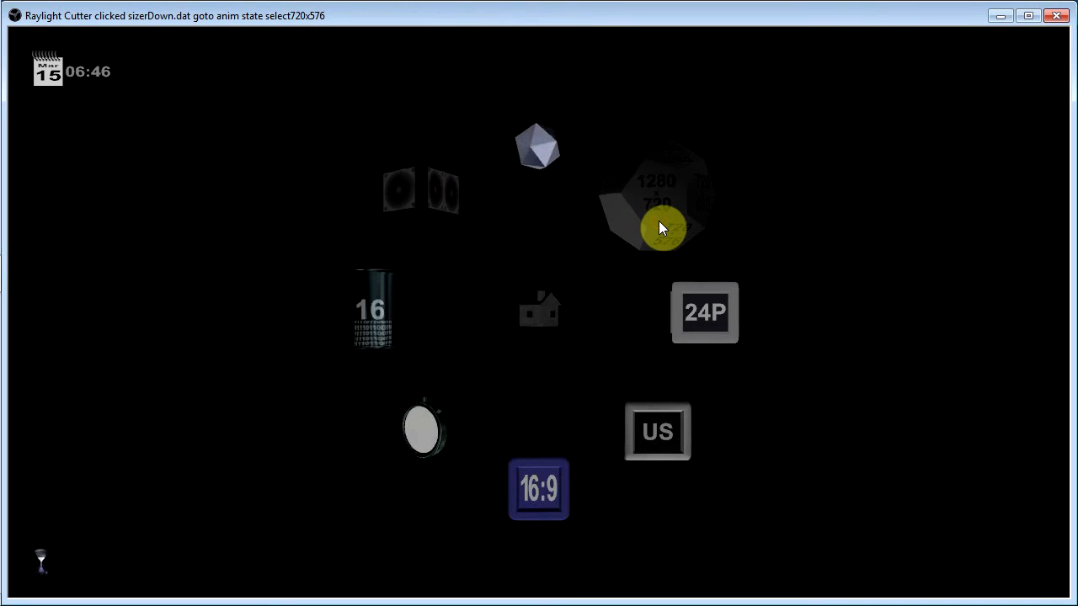
{"action": "left_click", "coordinate": [665, 227]}
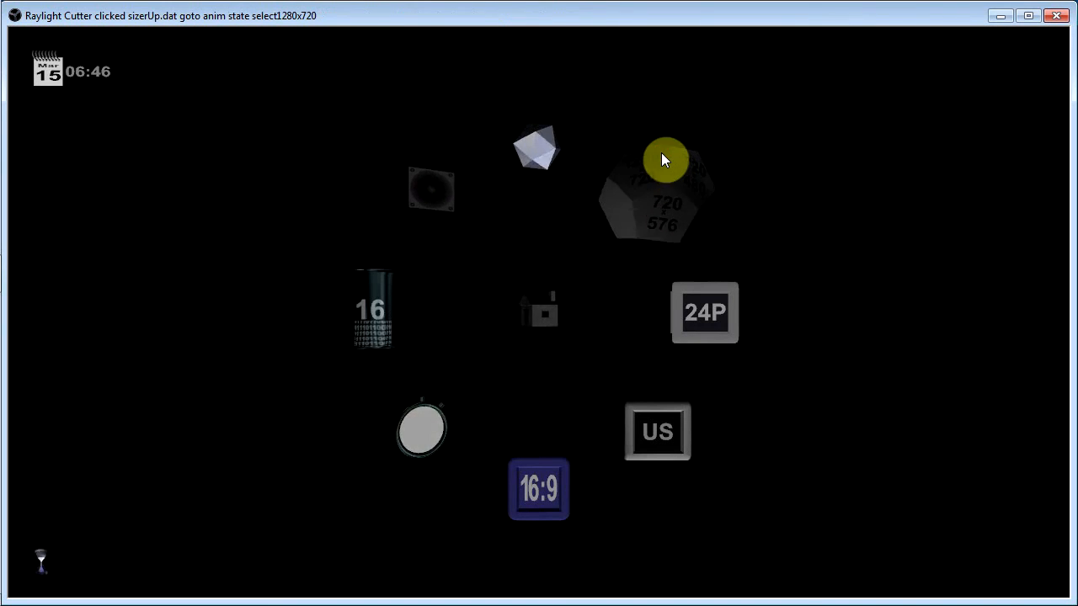
{"action": "left_click", "coordinate": [666, 159]}
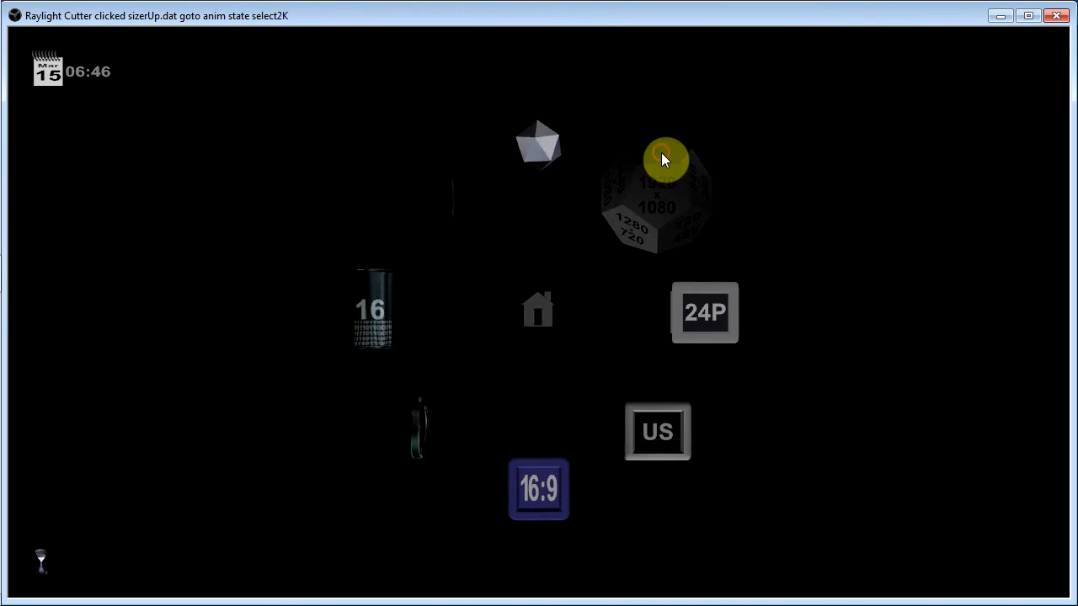
{"action": "left_click", "coordinate": [665, 160]}
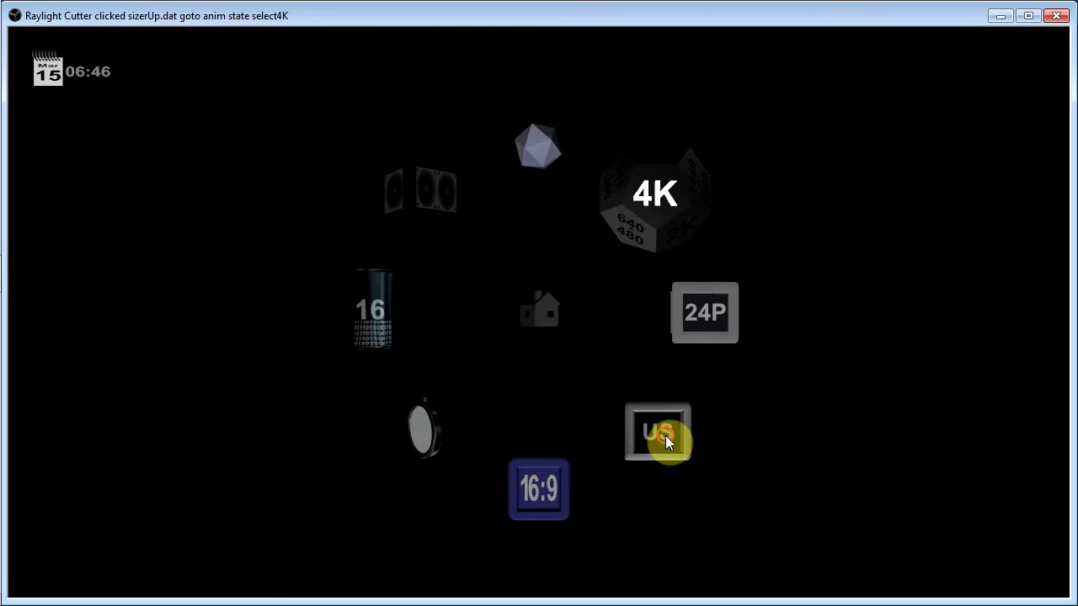
{"action": "left_click", "coordinate": [656, 432]}
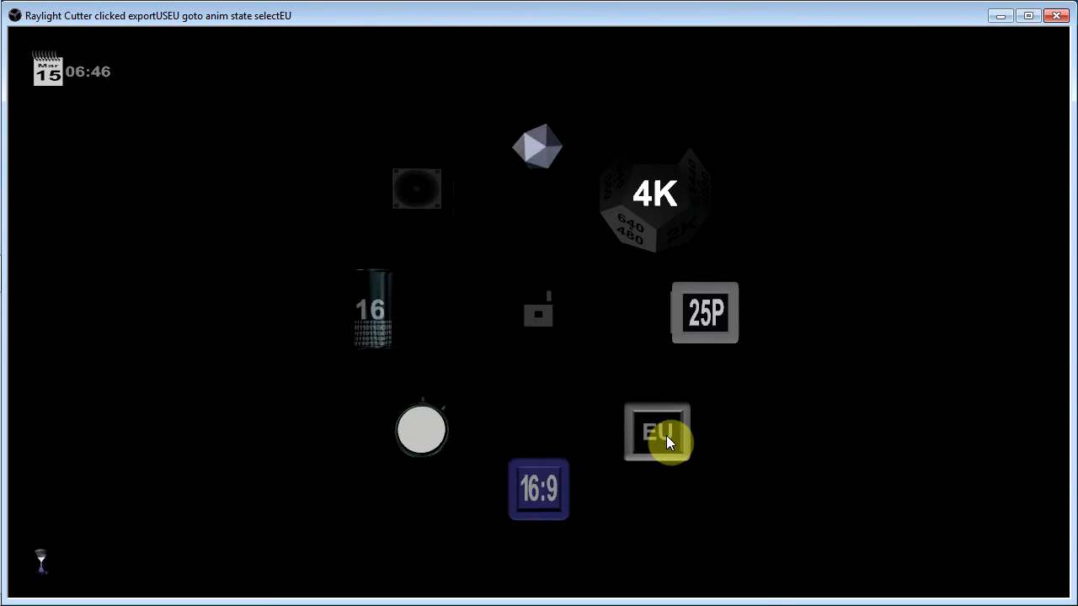
{"action": "left_click", "coordinate": [656, 432]}
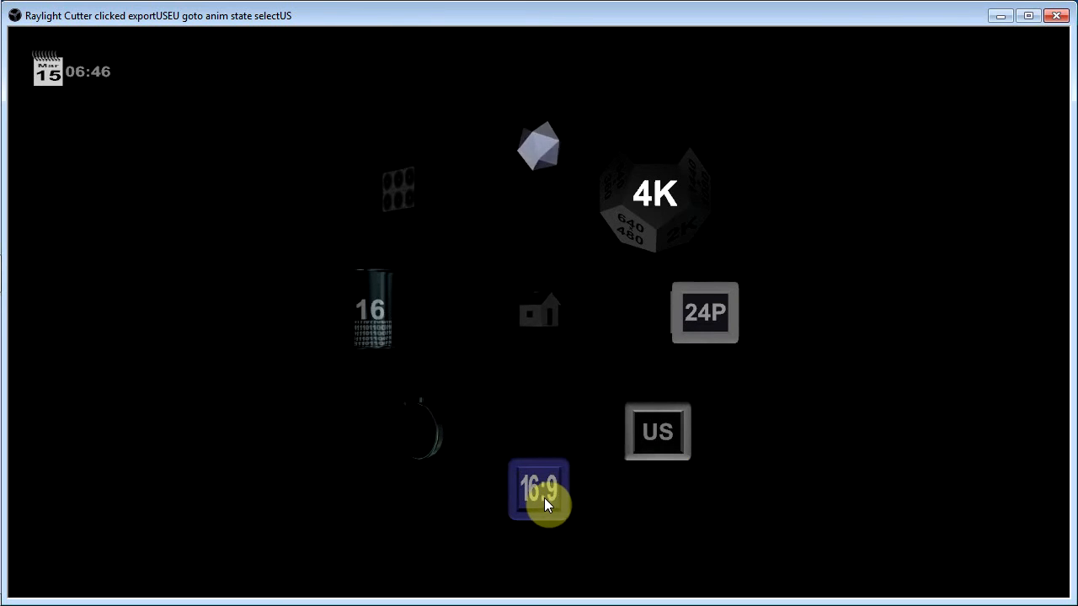
- Set 4:3 aspect and 48K, 16-bit, six-channel audio, then exit format settings
{"action": "left_click", "coordinate": [539, 490]}
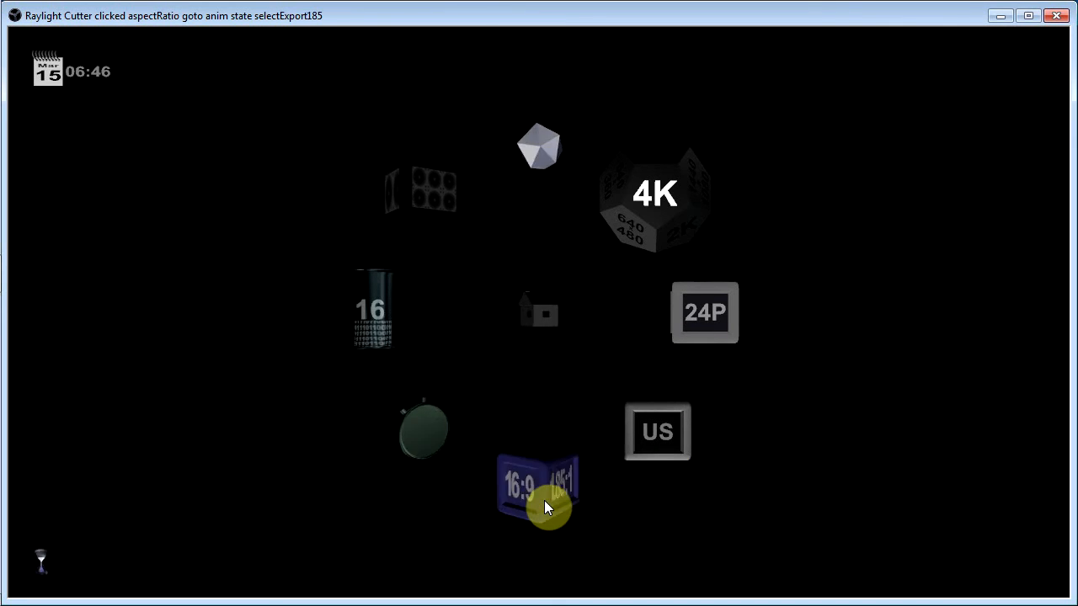
{"action": "left_click", "coordinate": [538, 491]}
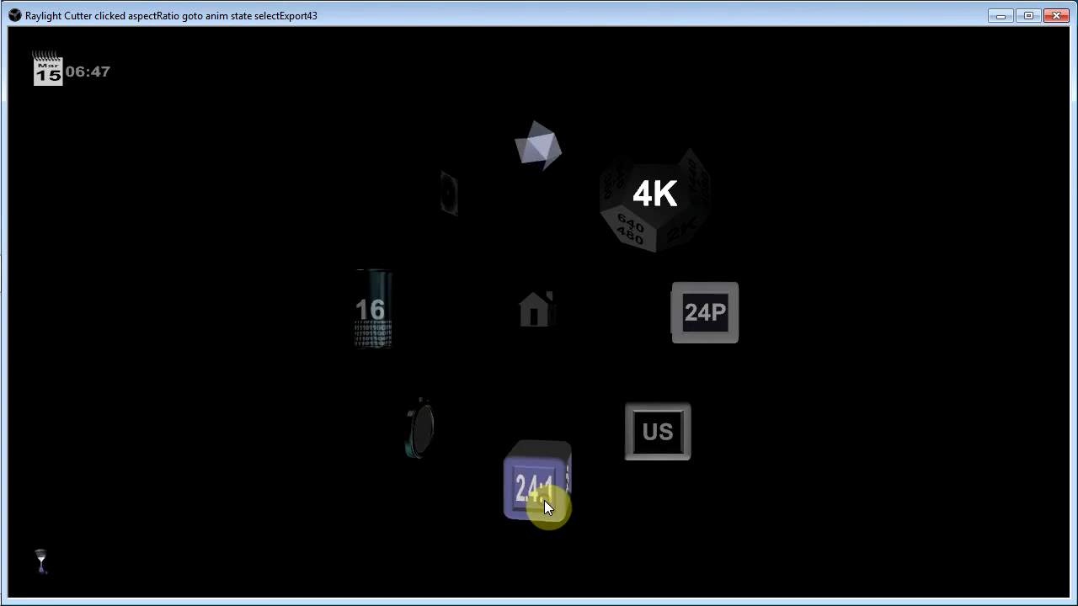
{"action": "left_click", "coordinate": [537, 482]}
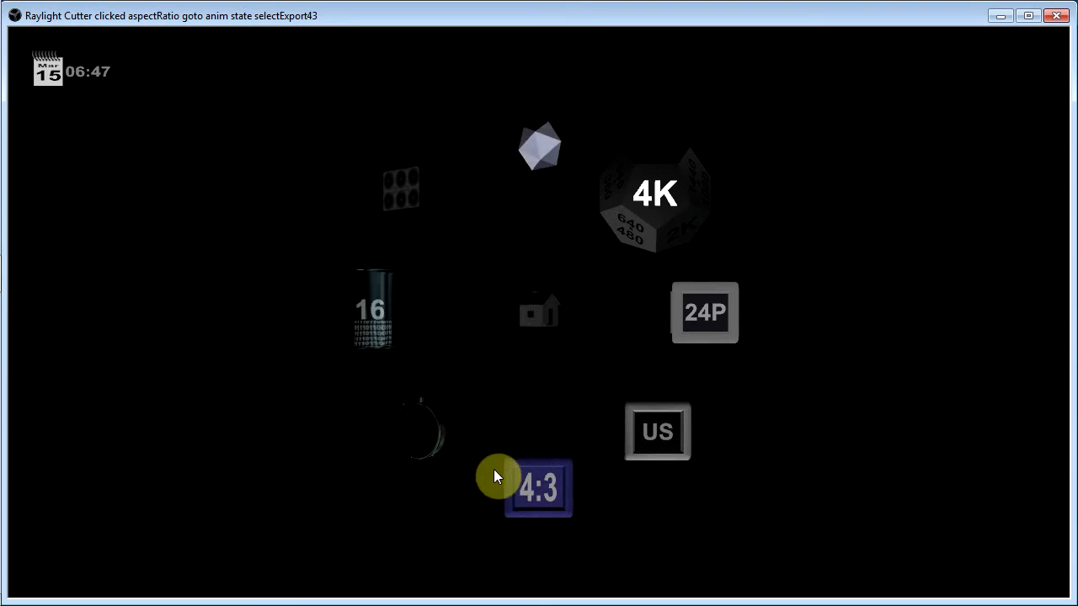
{"action": "left_click", "coordinate": [421, 431]}
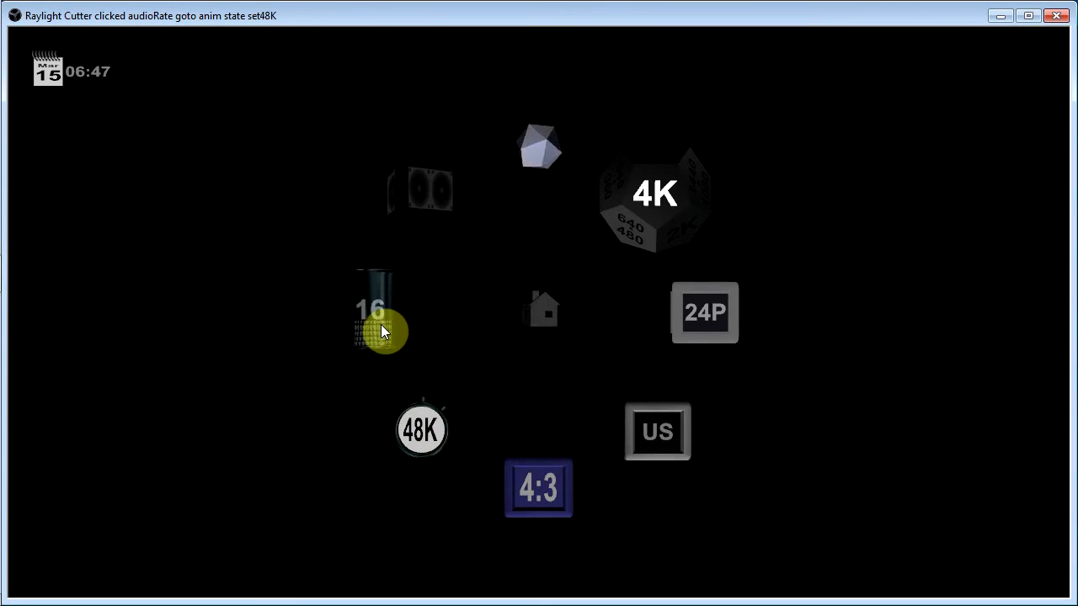
{"action": "left_click", "coordinate": [377, 324]}
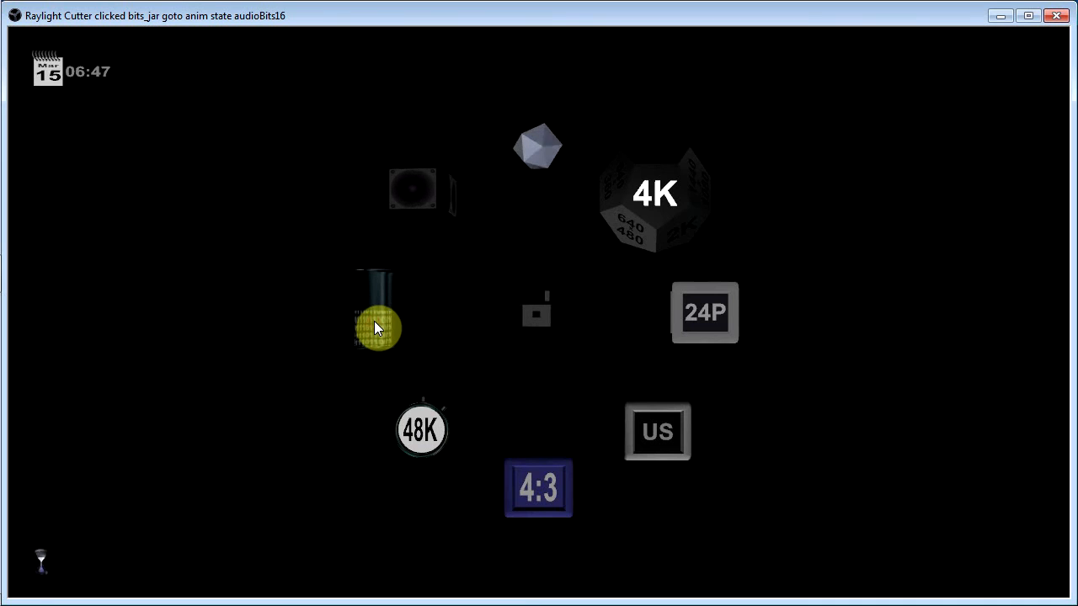
{"action": "left_click", "coordinate": [377, 326]}
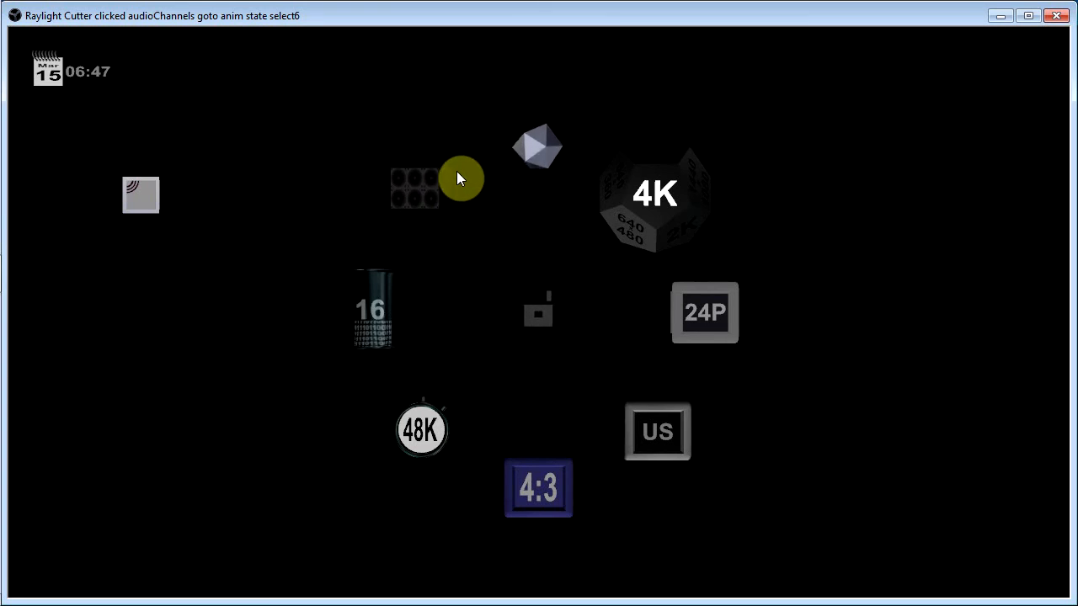
{"action": "mouse_move", "coordinate": [547, 315]}
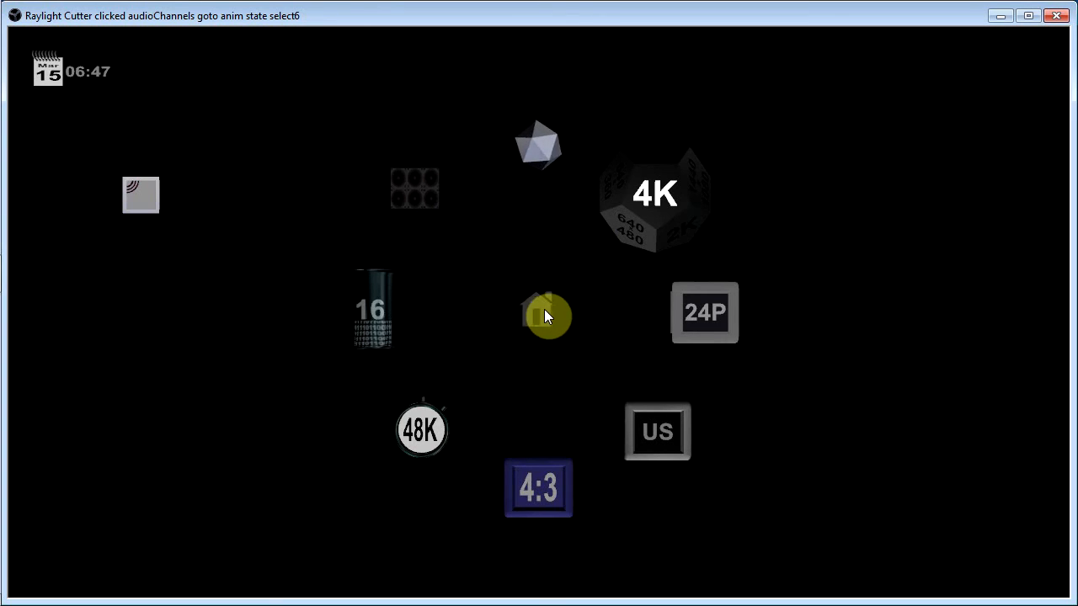
{"action": "left_click", "coordinate": [546, 315]}
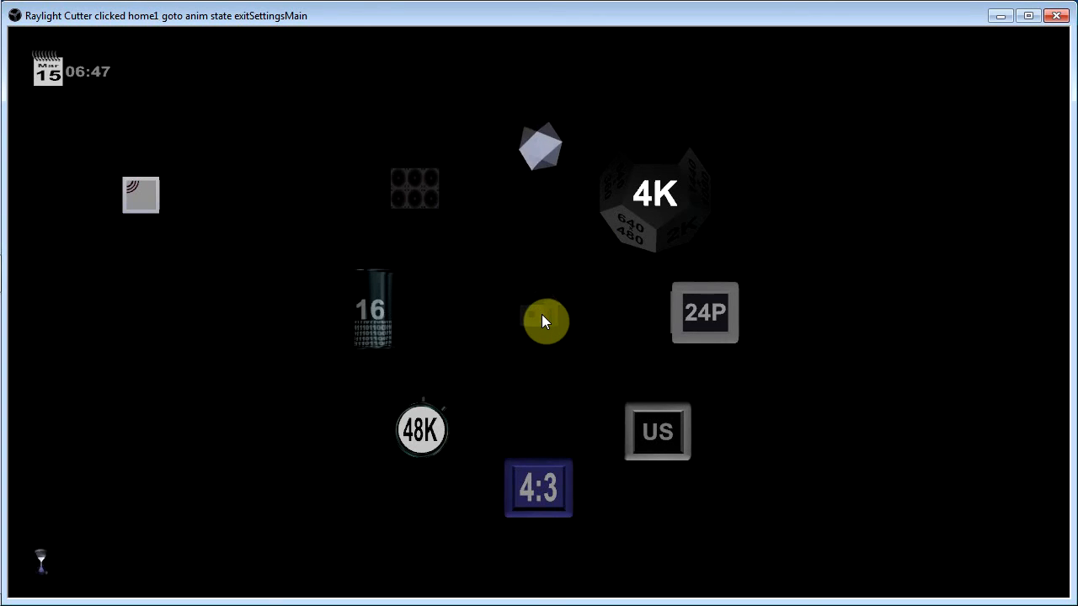
- Leave the format settings via the home icon and return to the projector scene
{"action": "left_click", "coordinate": [544, 322]}
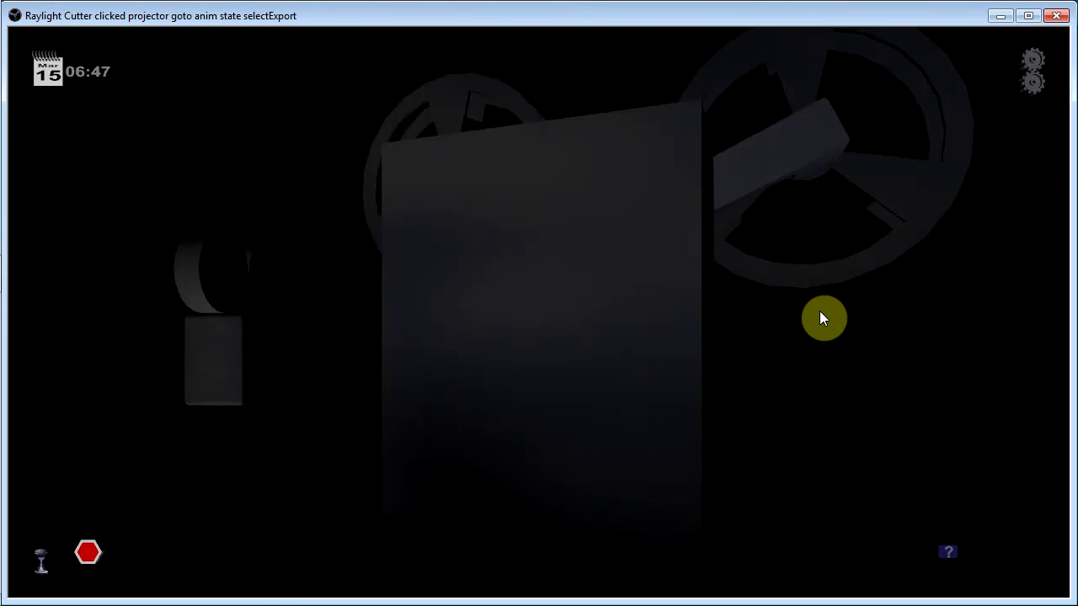
- Click the projector to show the QuickTime, AVI, DVD, DCP, MPEG, AVC, audio and stills grid
{"action": "left_click", "coordinate": [823, 318]}
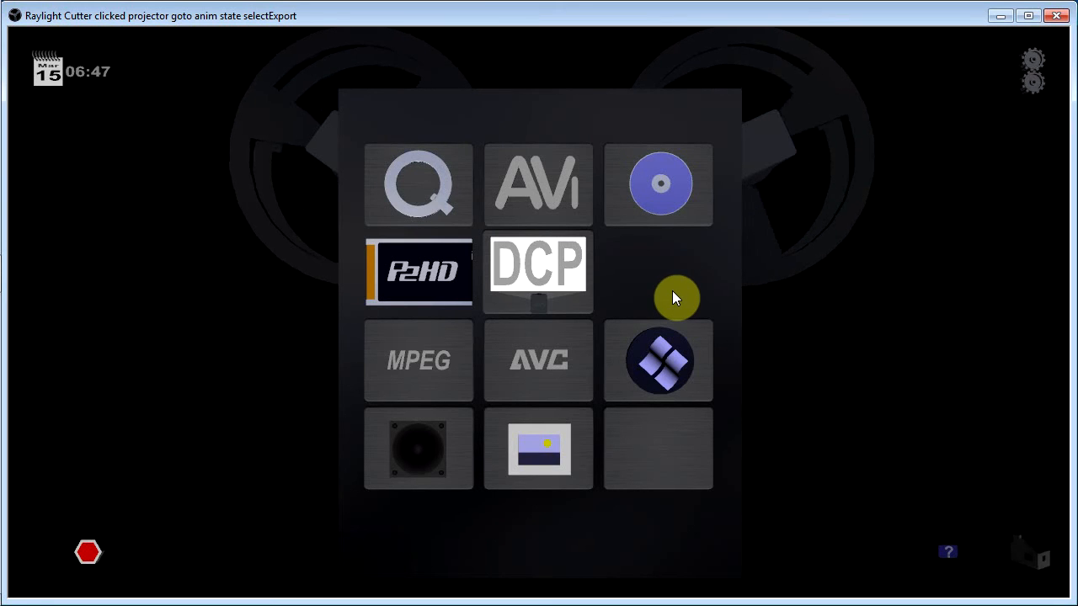
{"action": "mouse_move", "coordinate": [633, 215]}
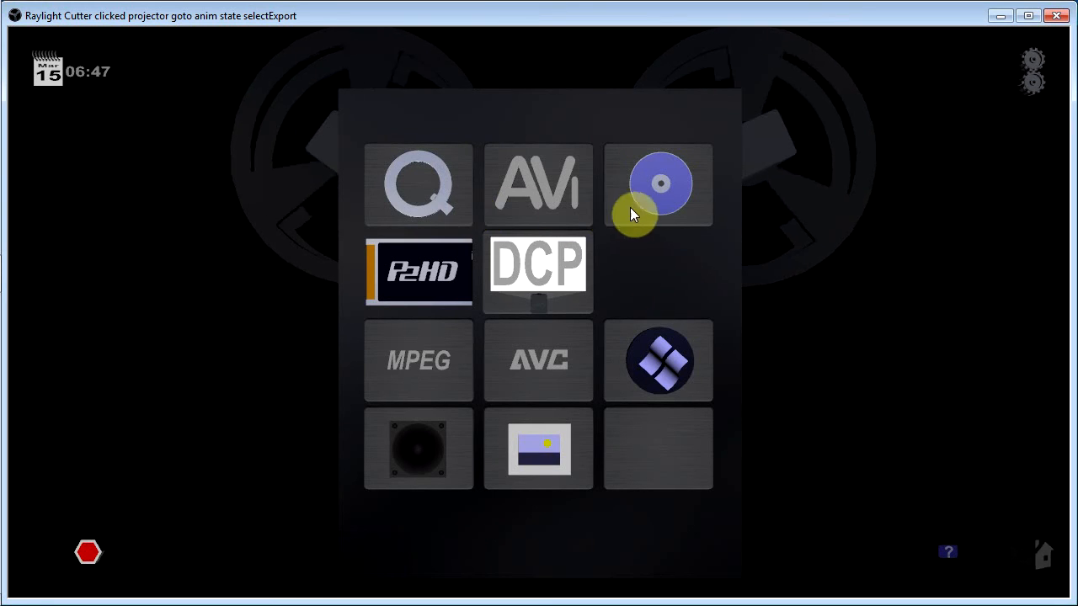
{"action": "mouse_move", "coordinate": [455, 297]}
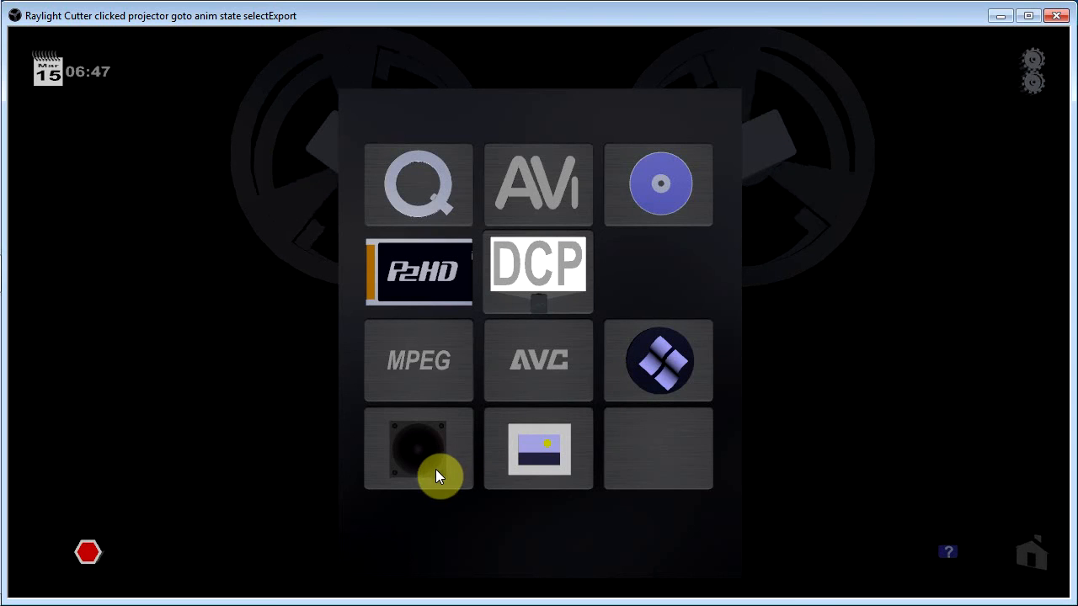
{"action": "mouse_move", "coordinate": [460, 470]}
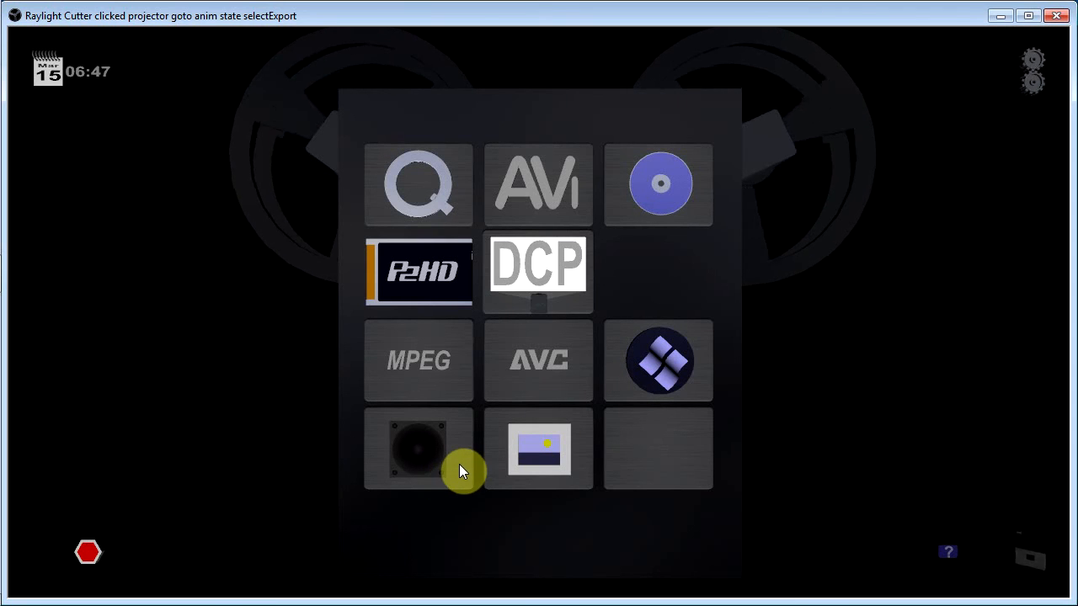
{"action": "mouse_move", "coordinate": [690, 223]}
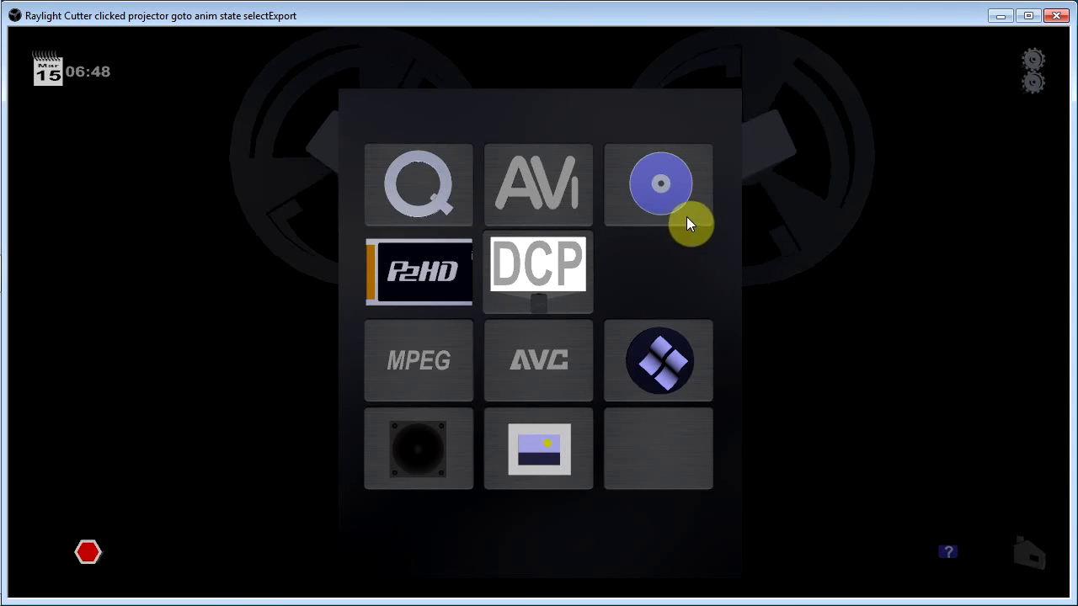
- Open the DVD export settings and step the resolution through 2K, 1920x1080, 720x576 to 720x480
{"action": "left_click", "coordinate": [659, 183]}
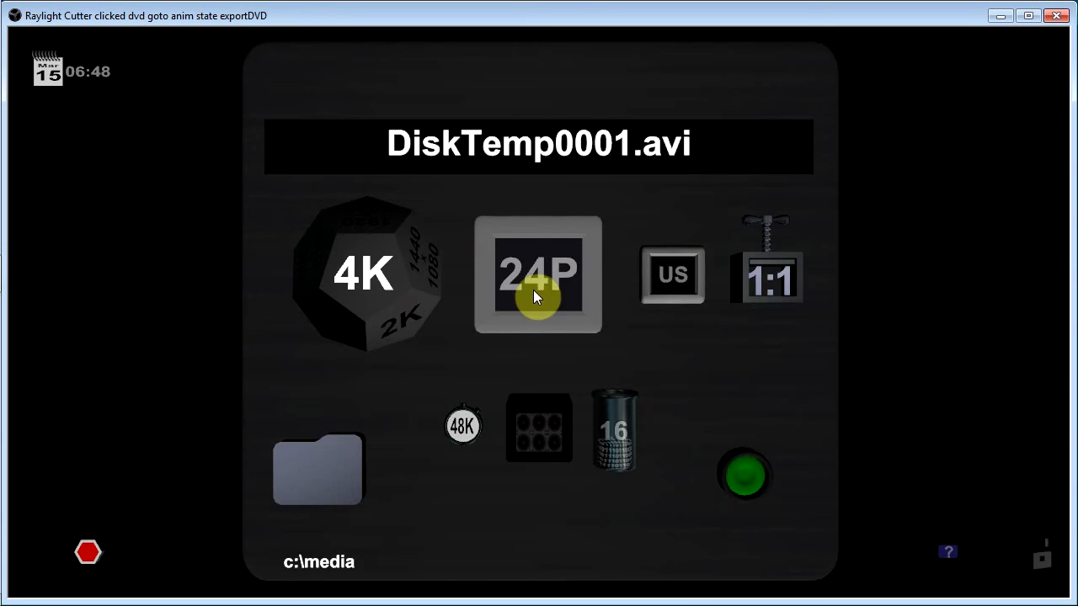
{"action": "left_click", "coordinate": [370, 327]}
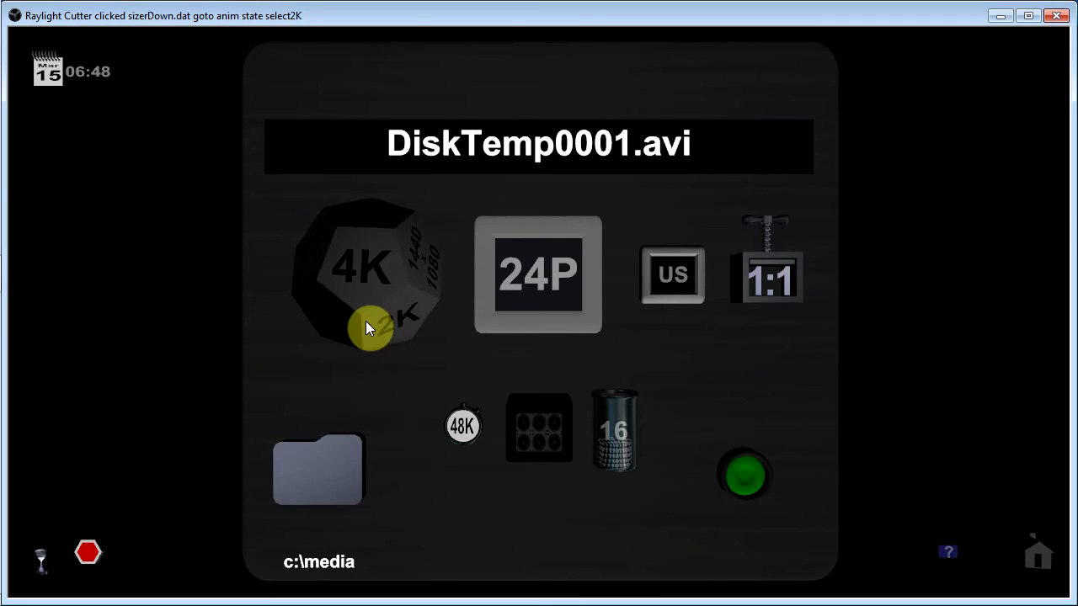
{"action": "left_click", "coordinate": [366, 329]}
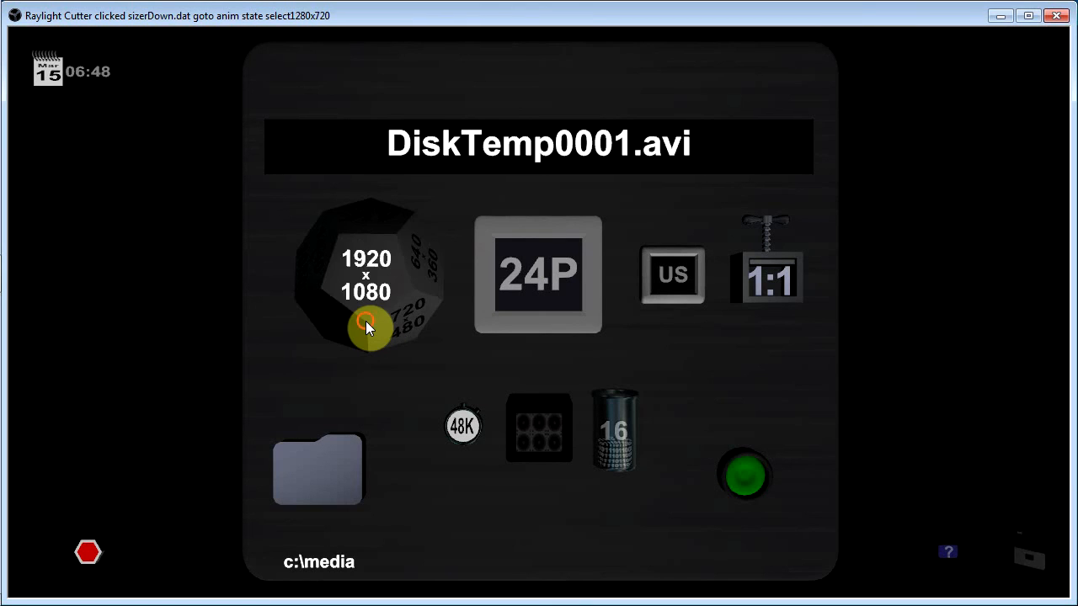
{"action": "left_click", "coordinate": [366, 326]}
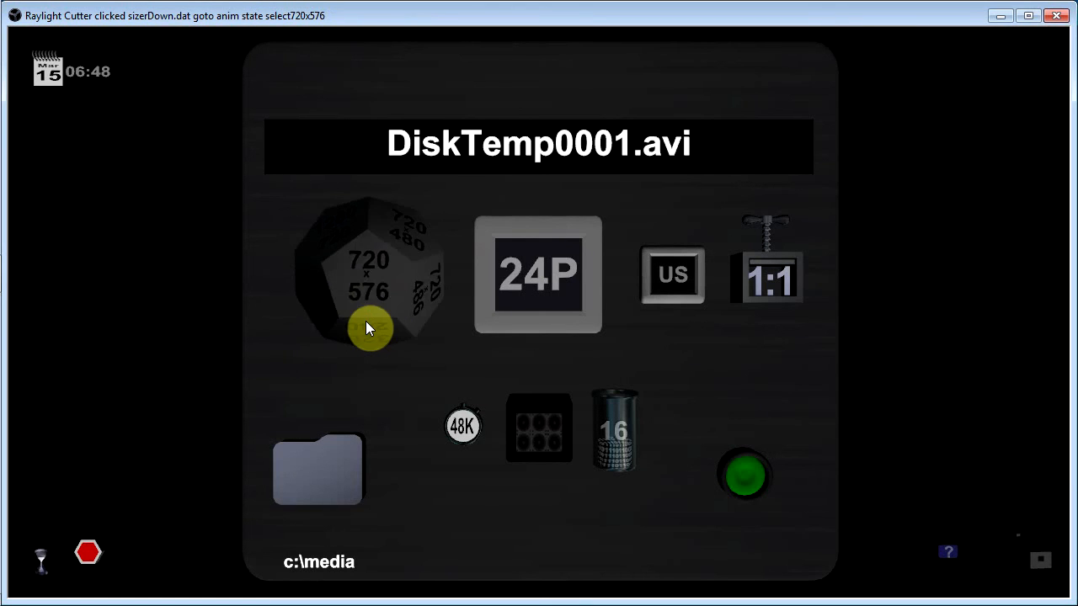
{"action": "left_click", "coordinate": [369, 328]}
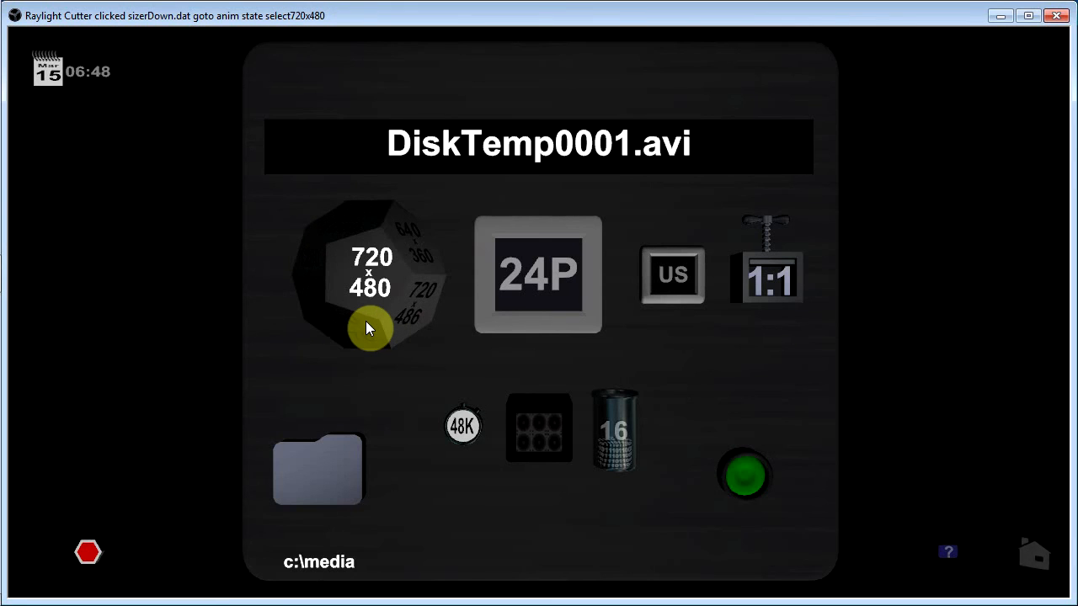
{"action": "mouse_move", "coordinate": [674, 302]}
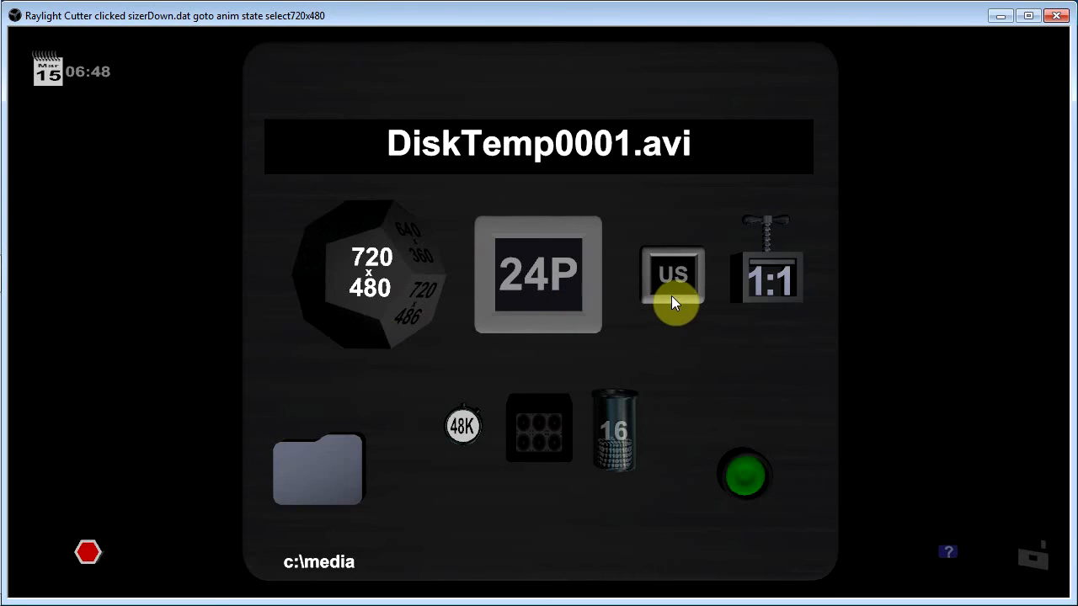
- Toggle the video standard from US to EU and back to US
{"action": "left_click", "coordinate": [672, 274]}
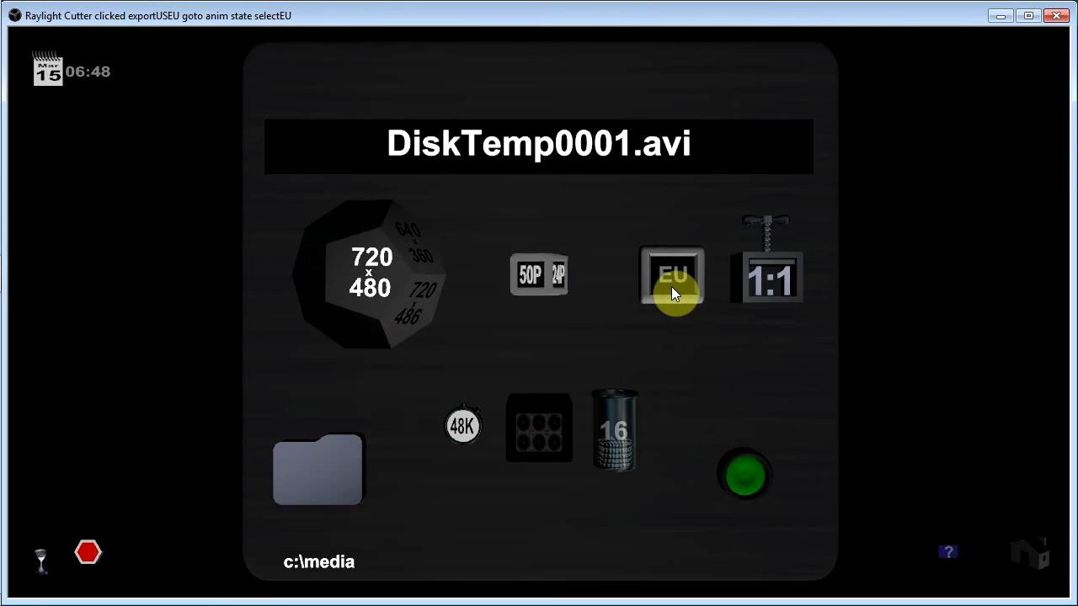
{"action": "left_click", "coordinate": [673, 274]}
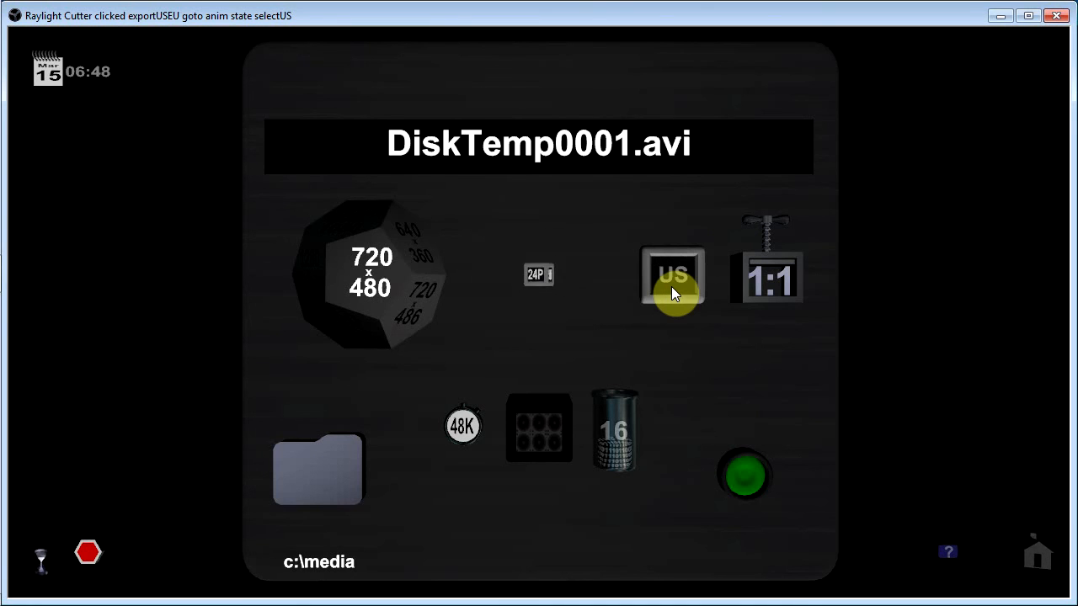
{"action": "left_click", "coordinate": [538, 275]}
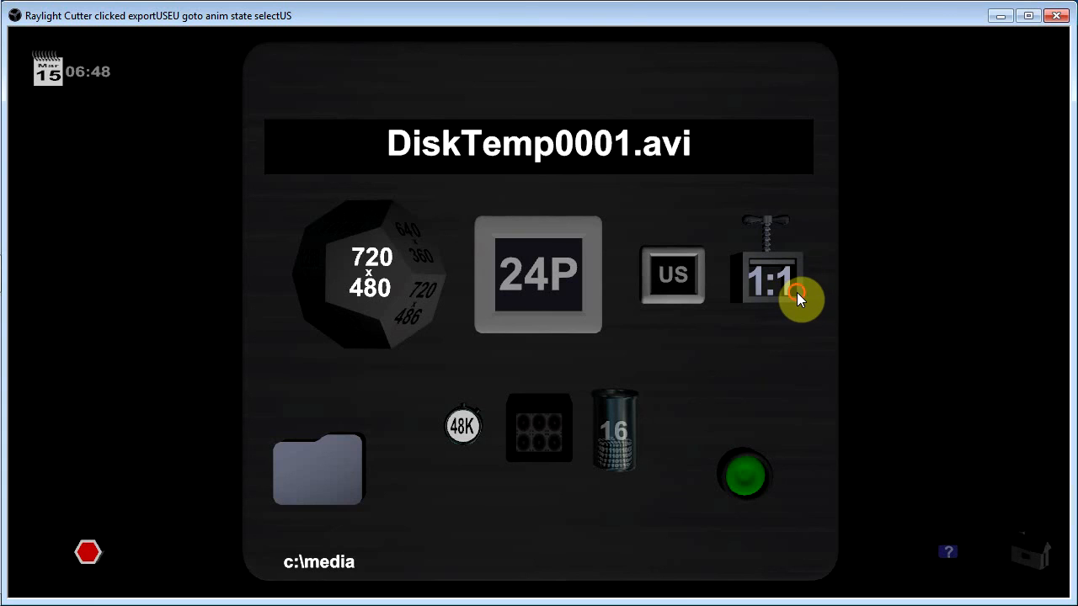
- Raise AVI compression from 1:1 through 2:1 and 5:1 to 10:1, then close the panel
{"action": "left_click", "coordinate": [770, 274]}
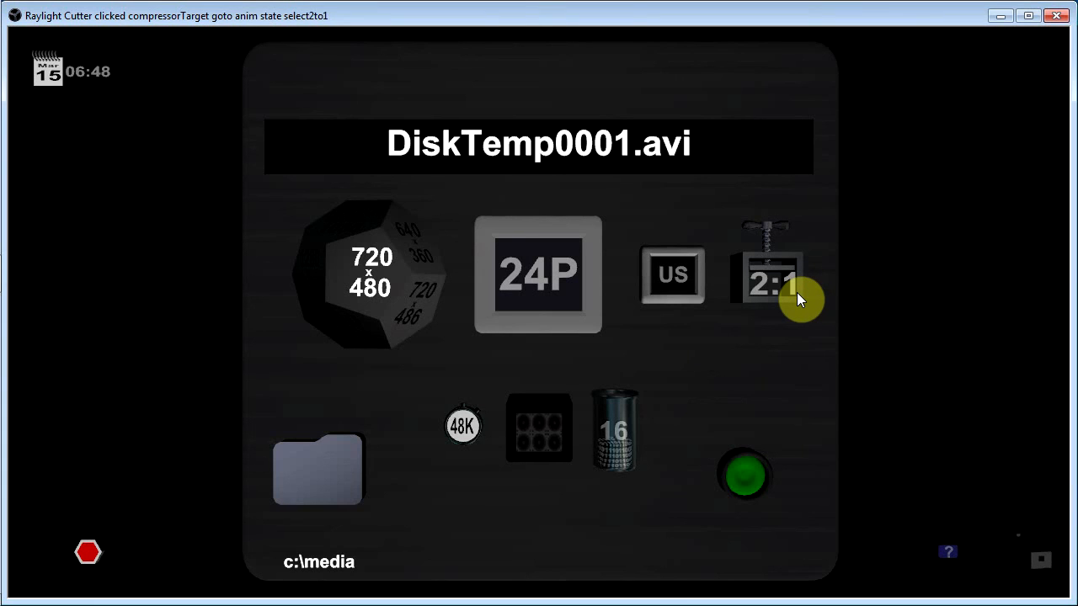
{"action": "left_click", "coordinate": [770, 274]}
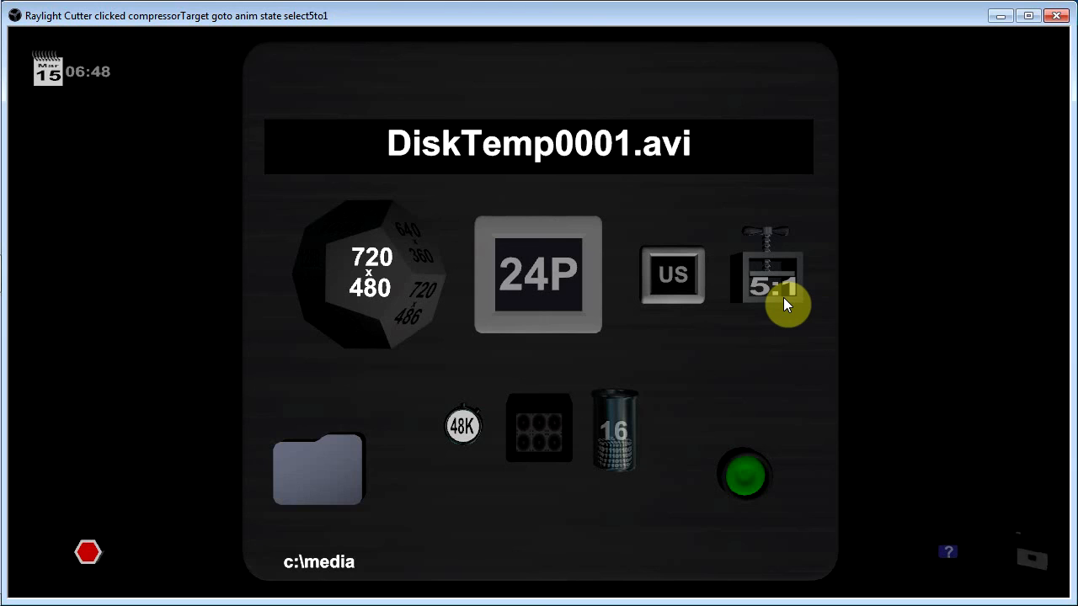
{"action": "left_click", "coordinate": [768, 275]}
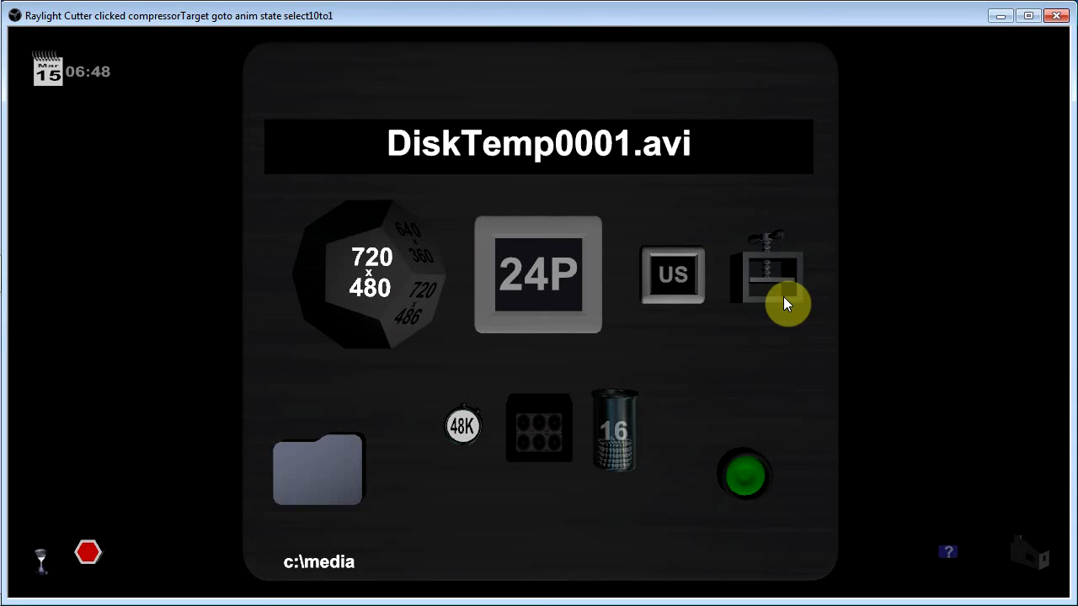
{"action": "left_click", "coordinate": [766, 274]}
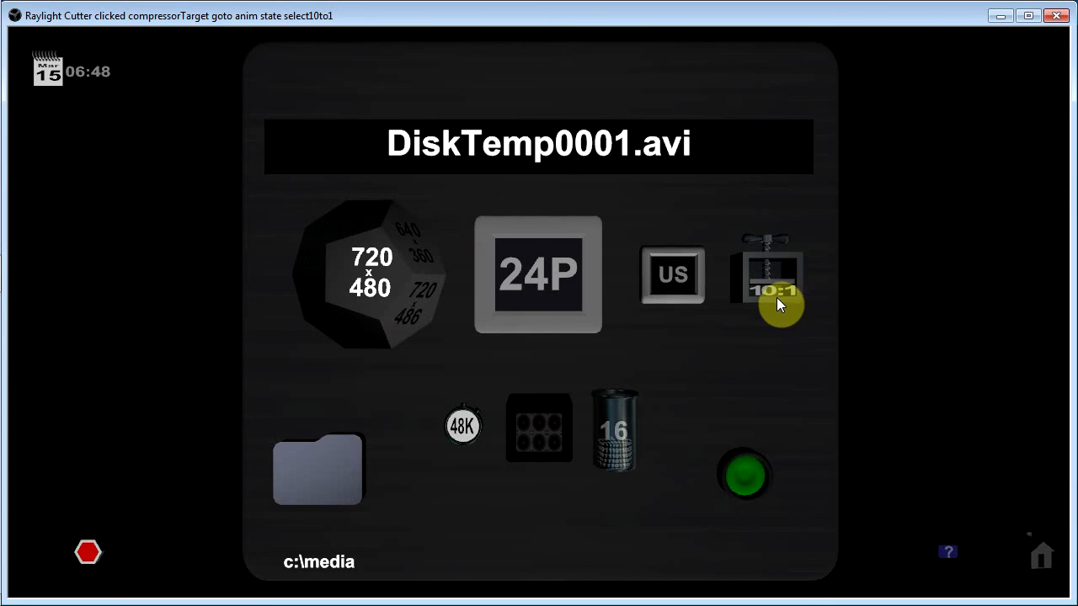
{"action": "mouse_move", "coordinate": [605, 471]}
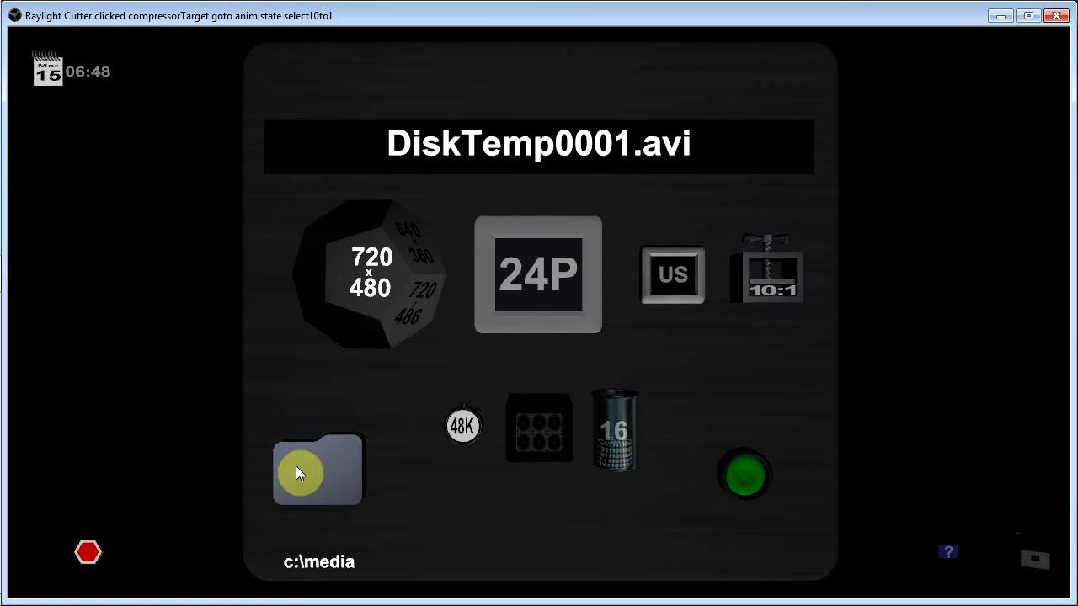
{"action": "mouse_move", "coordinate": [337, 495]}
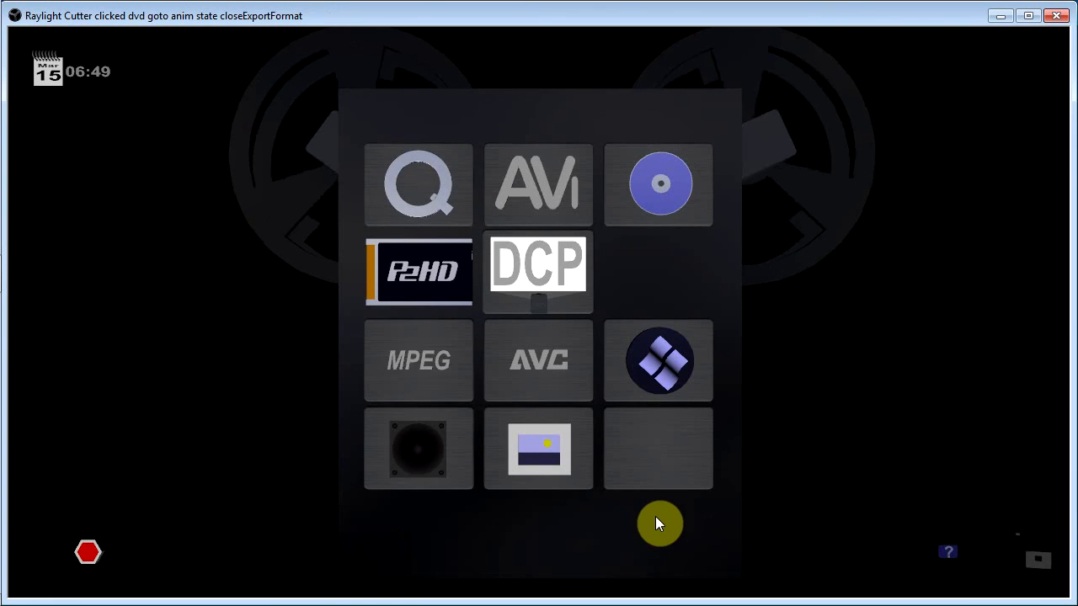
{"action": "mouse_move", "coordinate": [467, 459]}
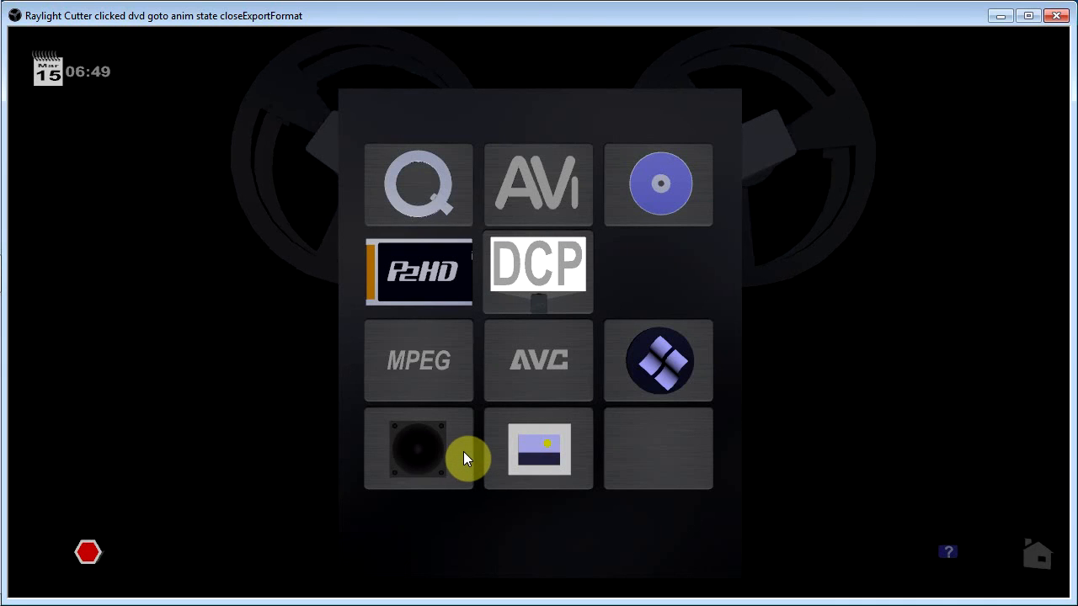
- Switch the audio export type from AIFF to WAV (Export0001.wav) and return to the grid
{"action": "left_click", "coordinate": [419, 449]}
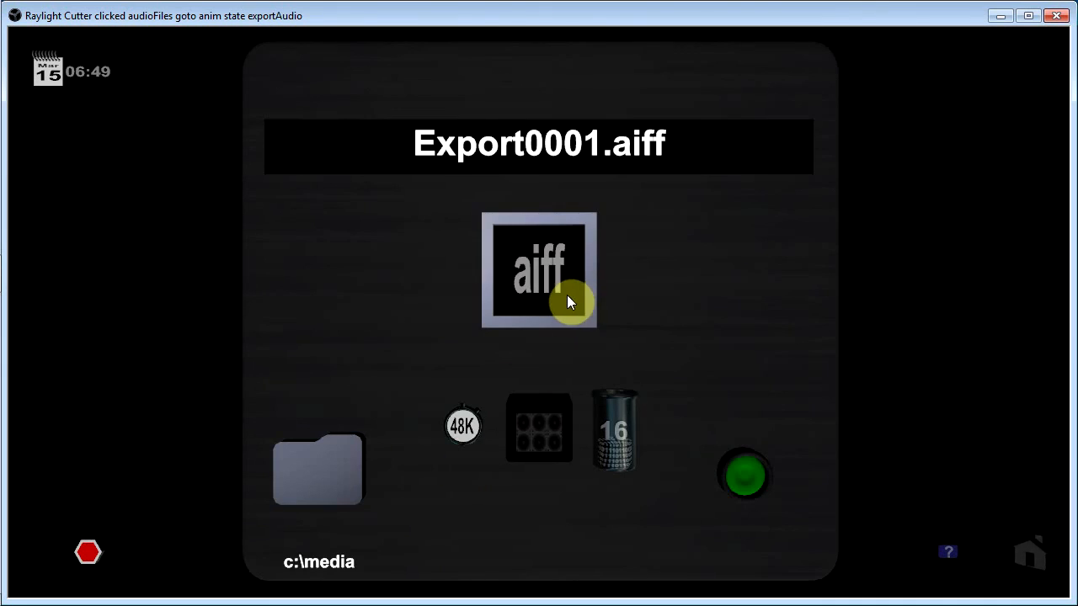
{"action": "left_click", "coordinate": [539, 269]}
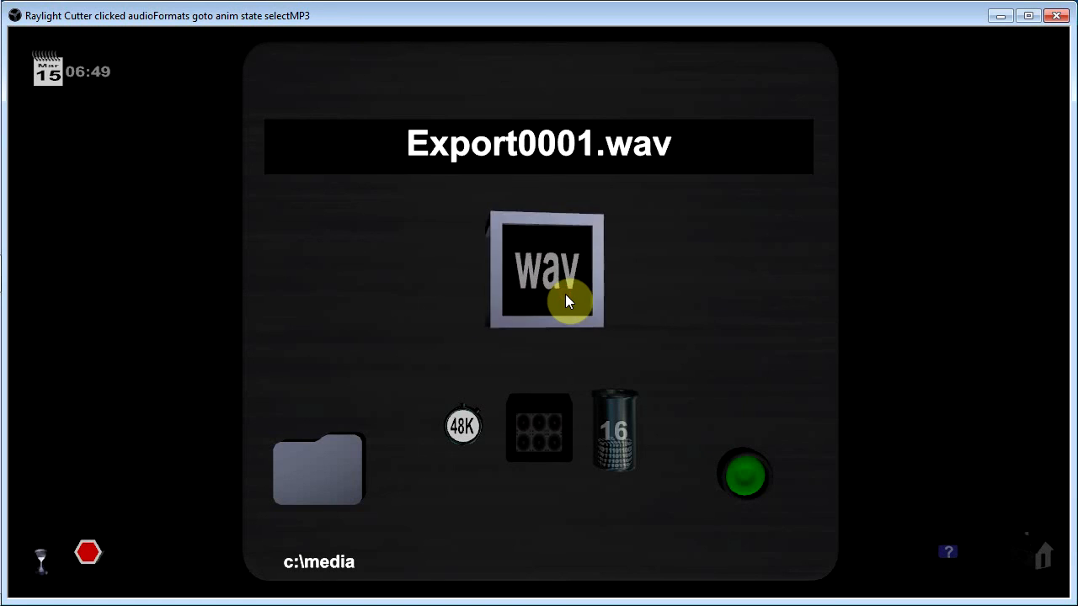
{"action": "left_click", "coordinate": [545, 270]}
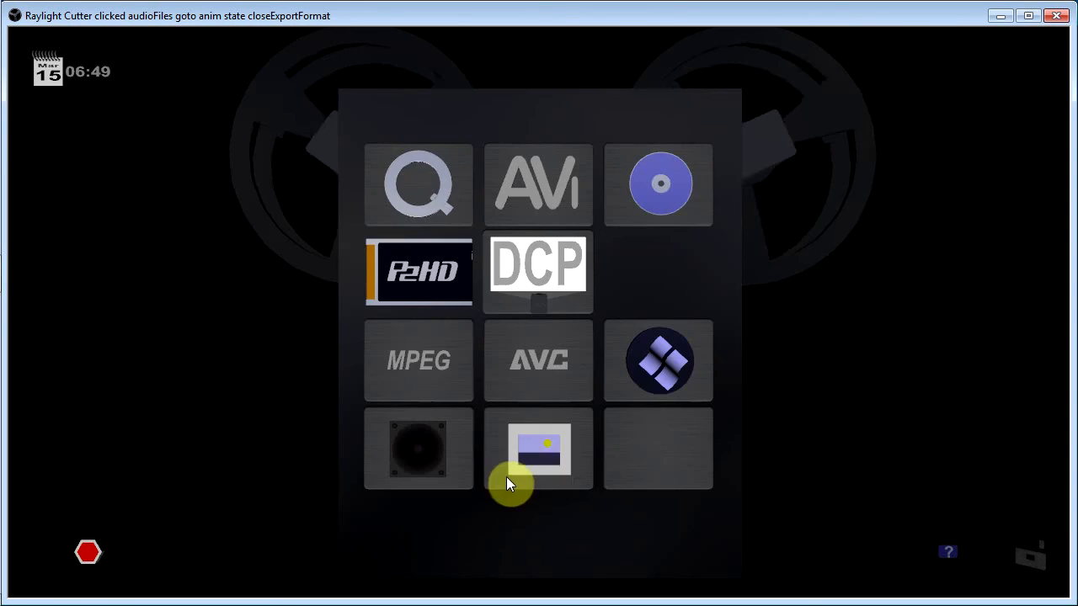
- Cycle the still-image format through BMP and TIFF to DPX, then open DCPExport0001 settings
{"action": "left_click", "coordinate": [538, 448]}
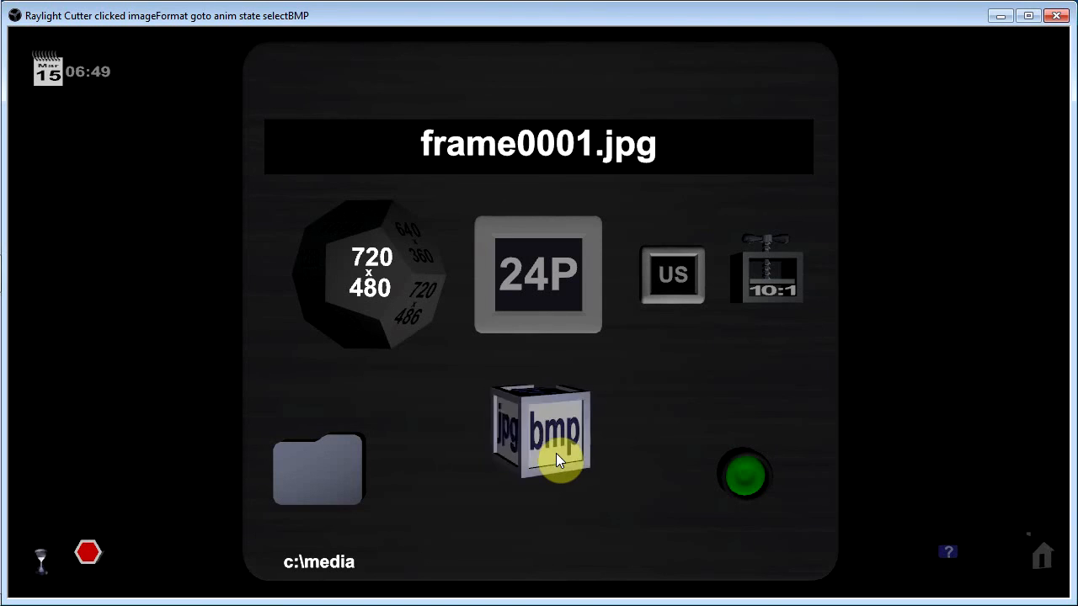
{"action": "left_click", "coordinate": [538, 430]}
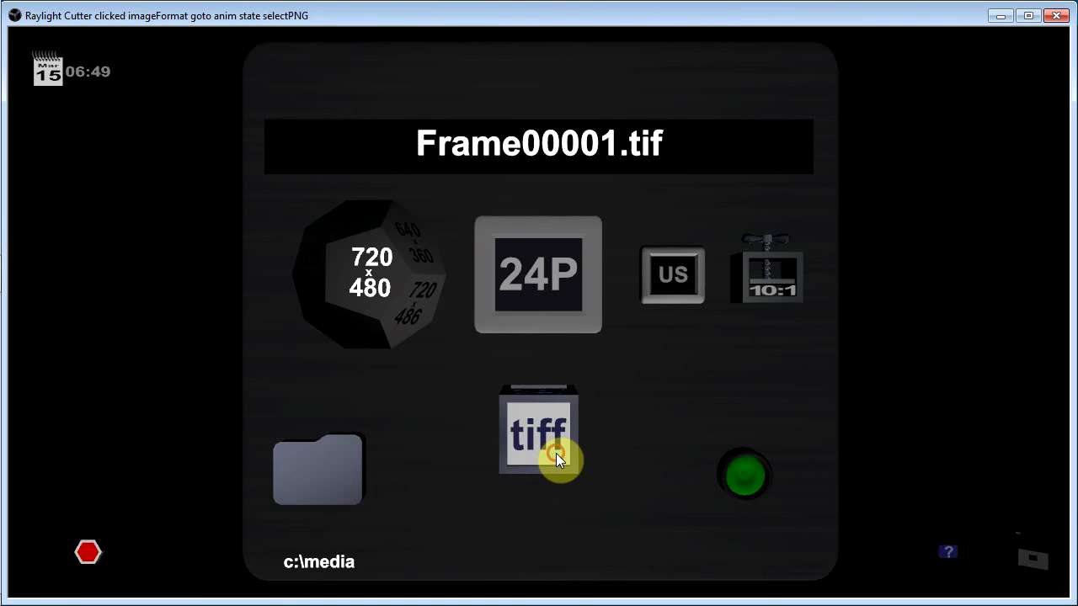
{"action": "left_click", "coordinate": [538, 429]}
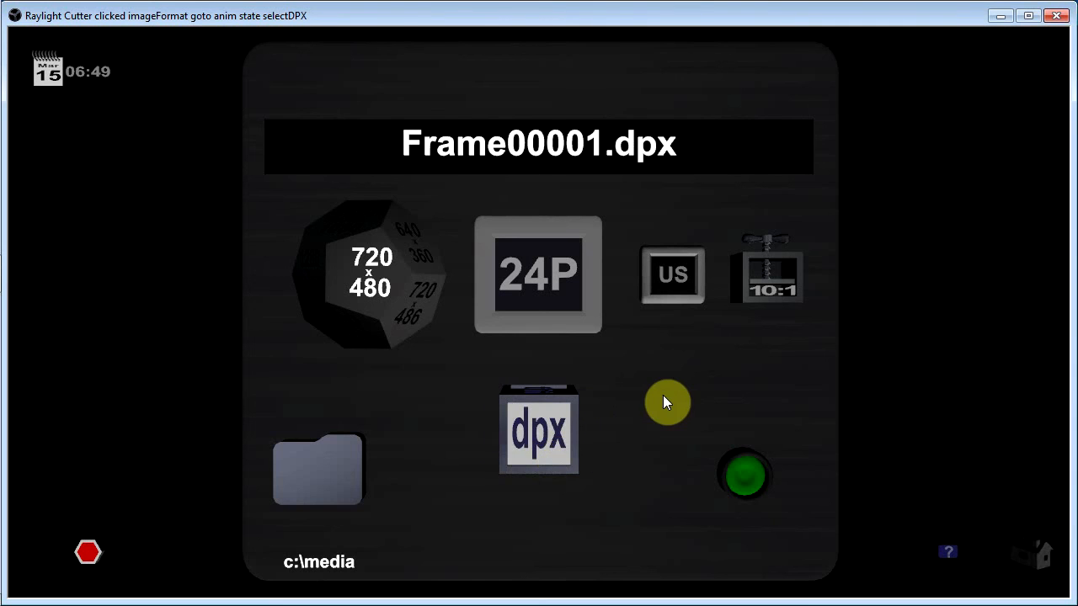
{"action": "left_click", "coordinate": [538, 427]}
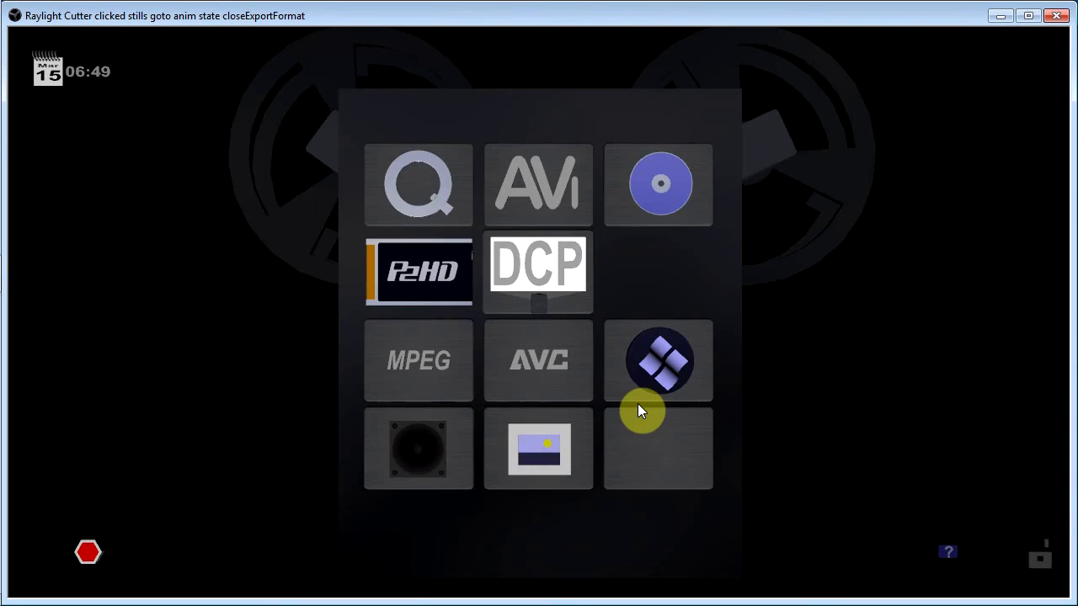
{"action": "mouse_move", "coordinate": [429, 198]}
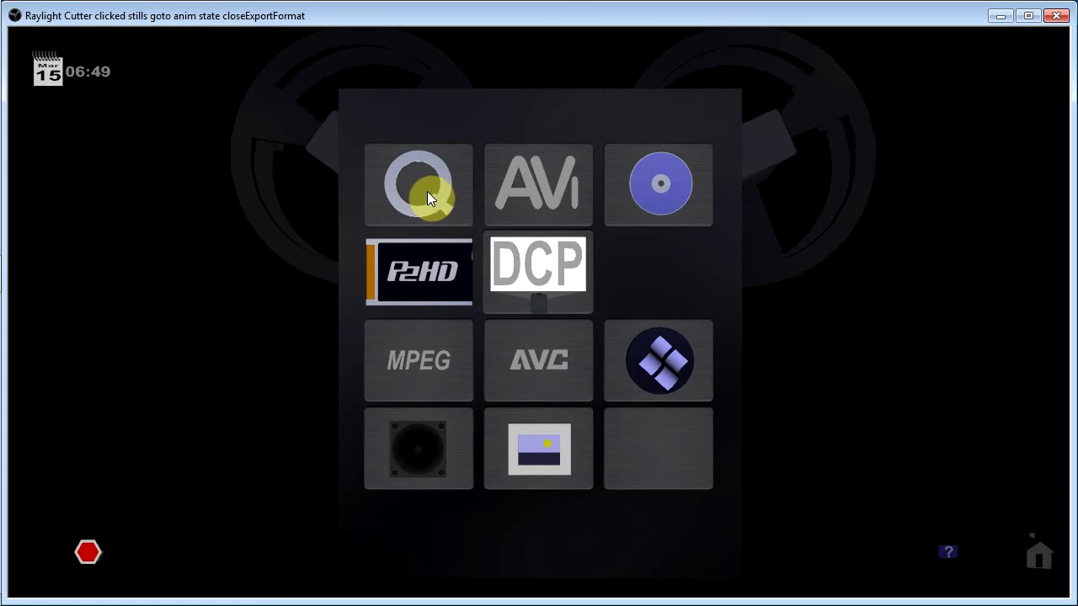
{"action": "mouse_move", "coordinate": [579, 296]}
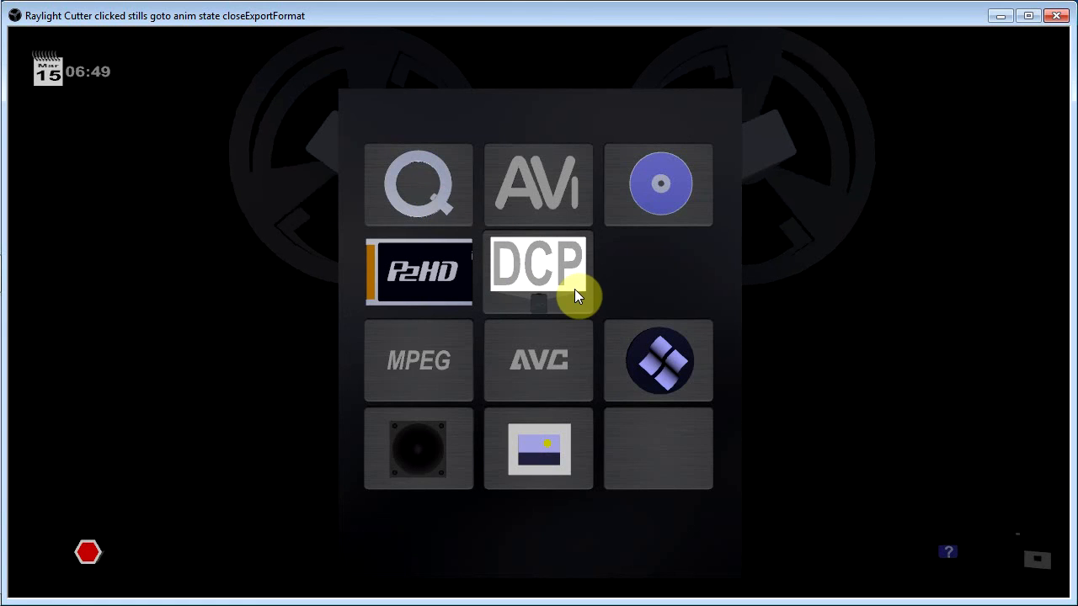
{"action": "left_click", "coordinate": [537, 271]}
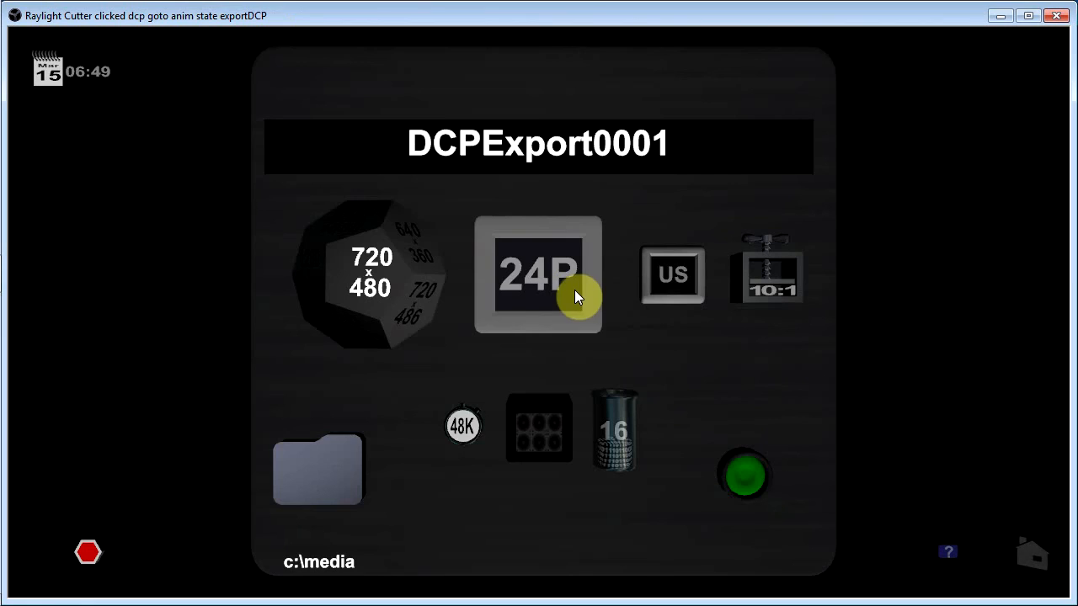